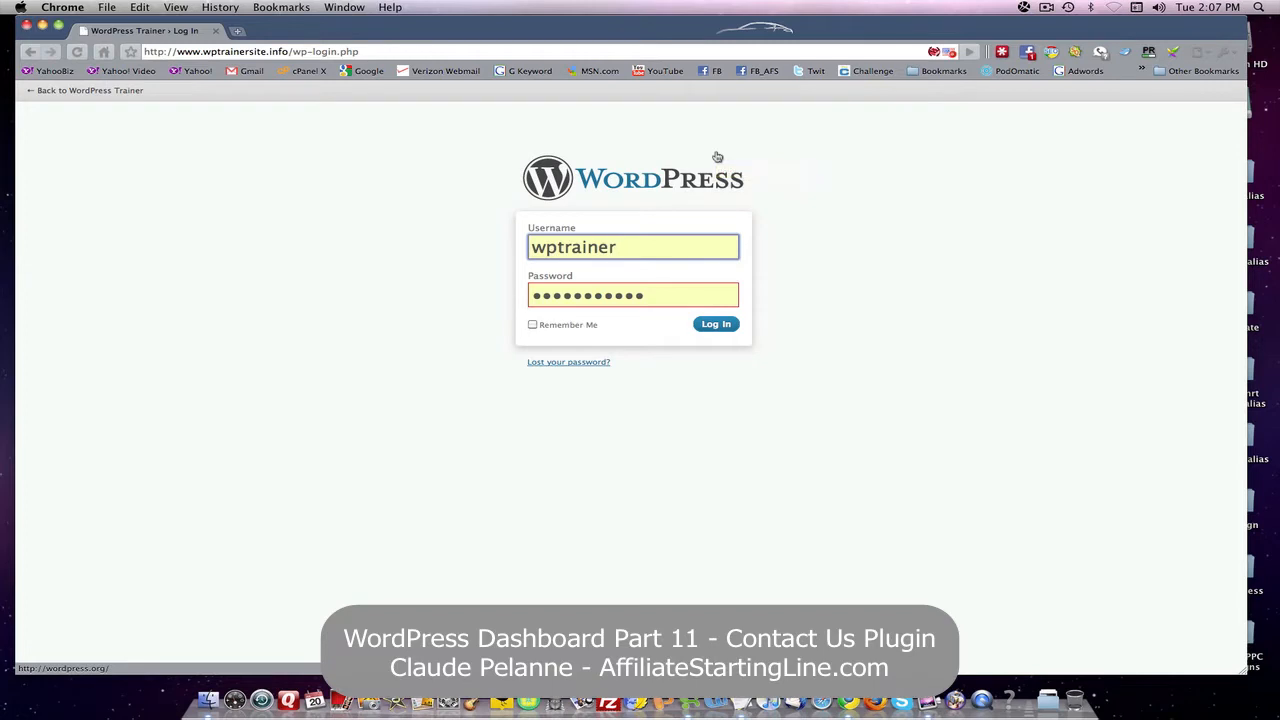
mouse_move(708, 206)
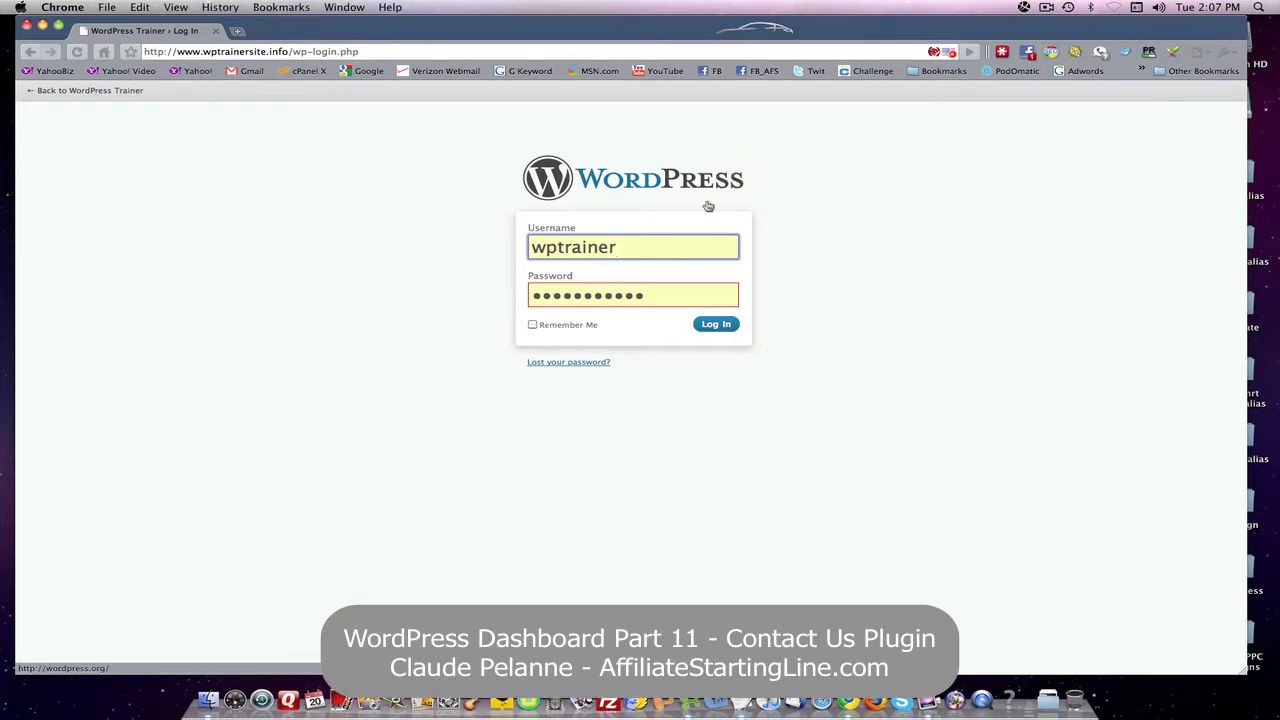
- Log in to the WordPress Trainer site's admin dashboard with the username and password
click(716, 324)
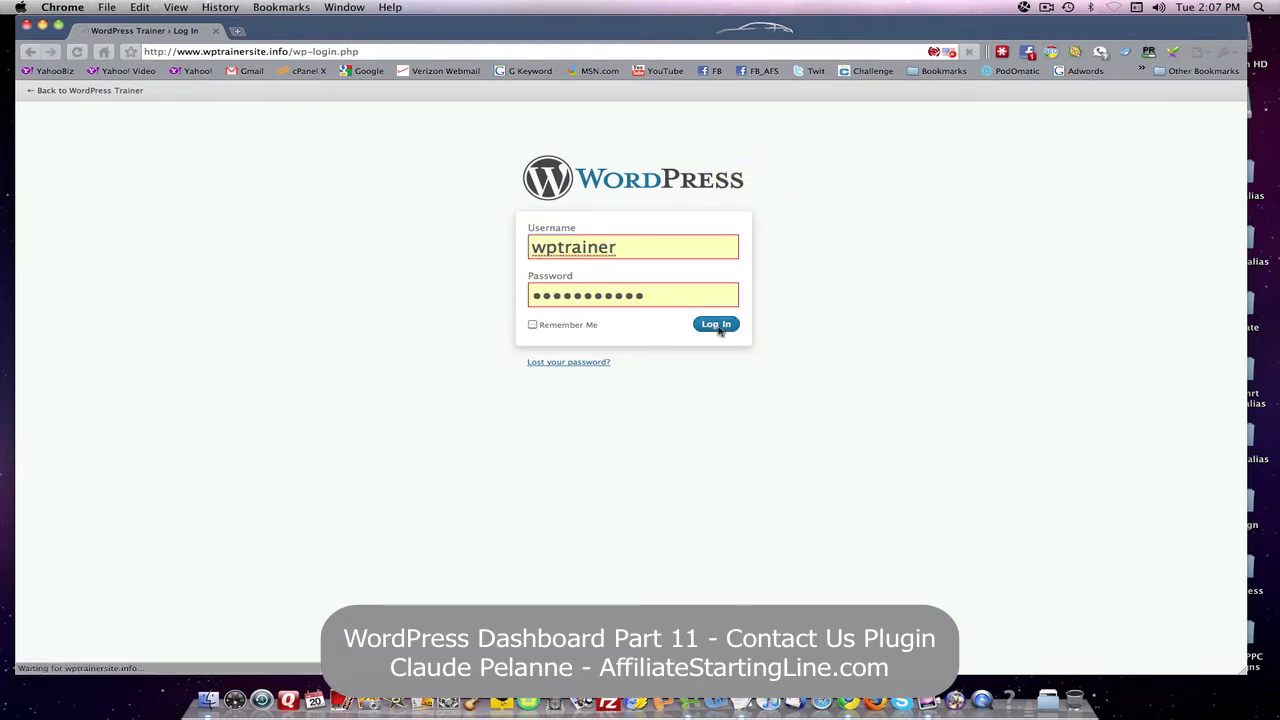
click(716, 324)
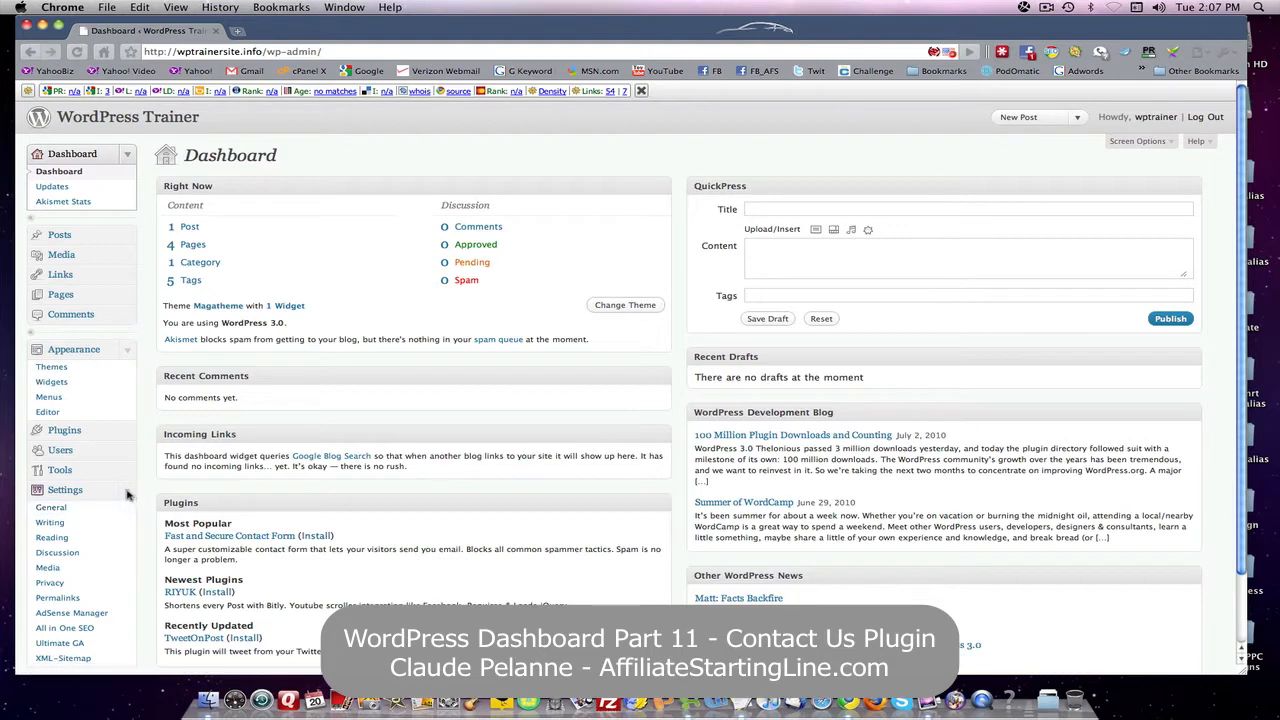
- Search the plugin directory for 'contact' and browse the results including Contact Form 7
click(64, 428)
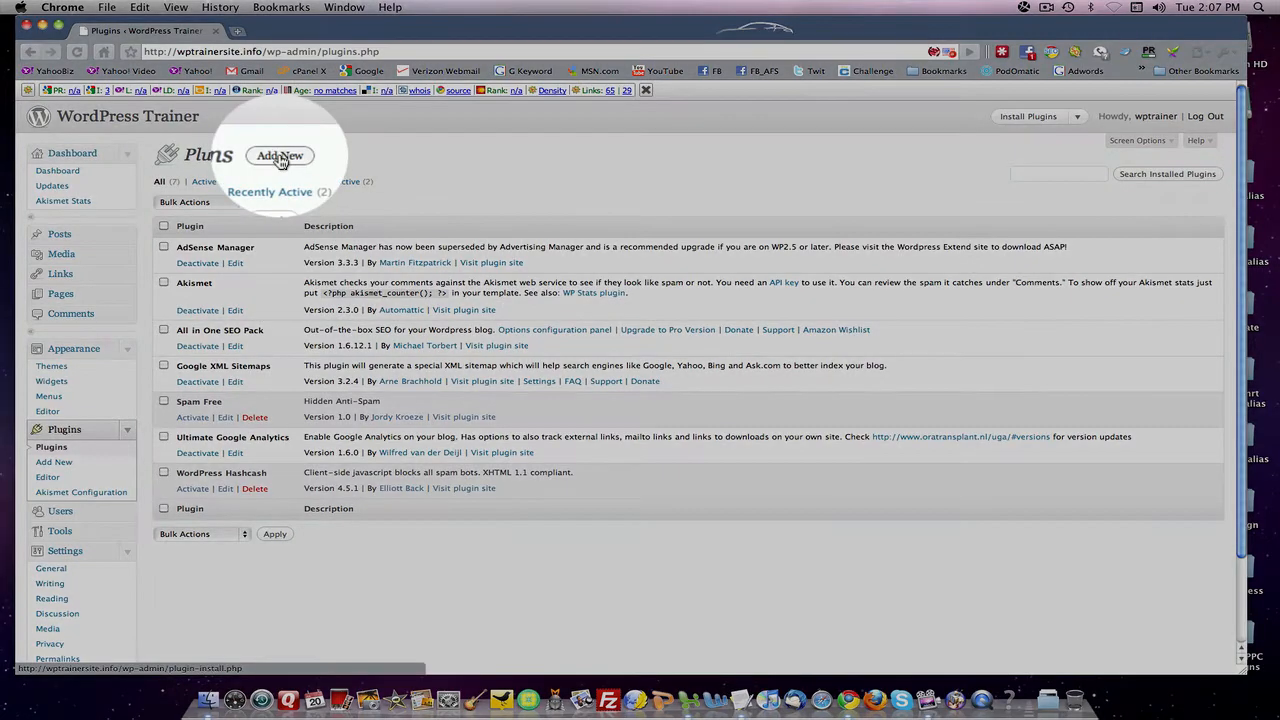
click(280, 156)
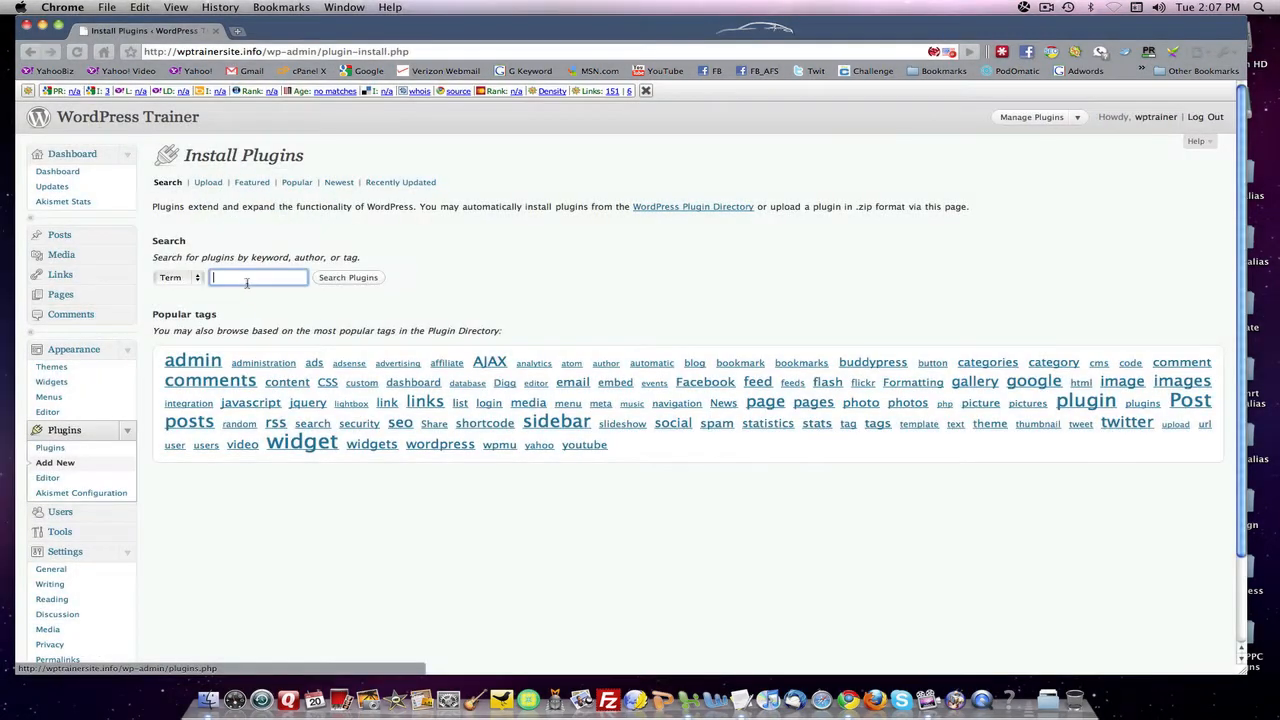
text(contact)
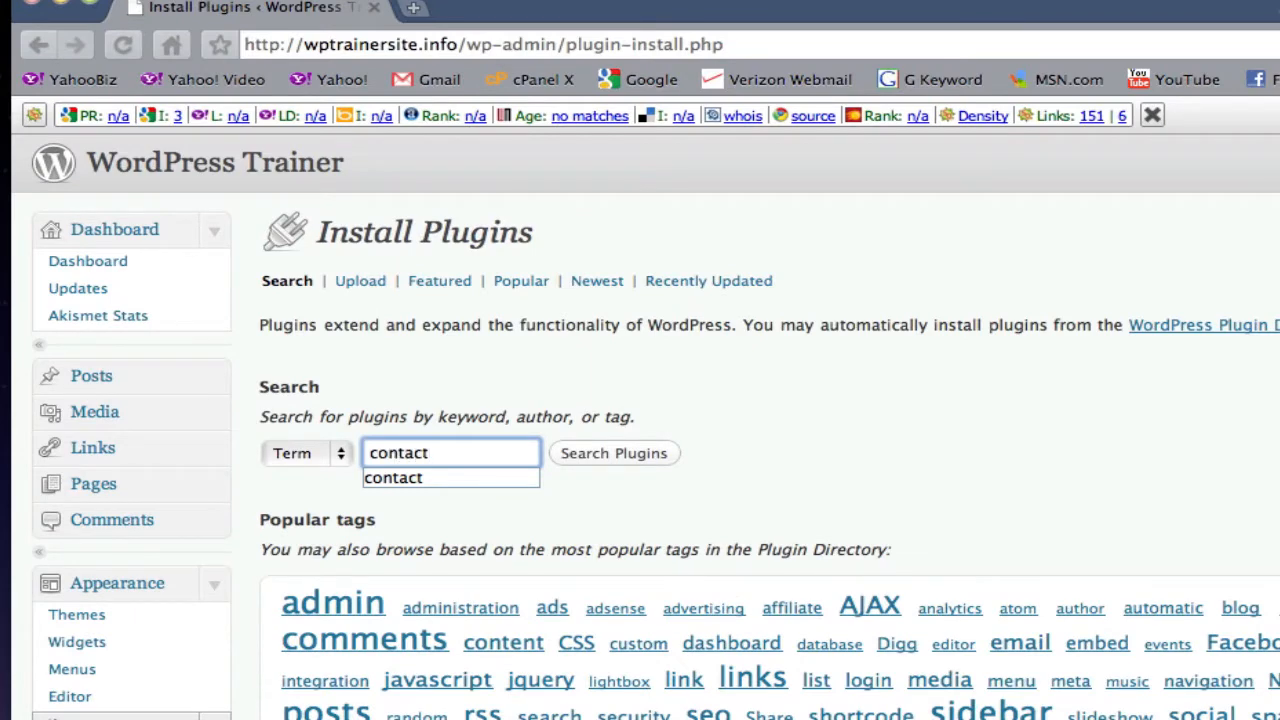
click(612, 452)
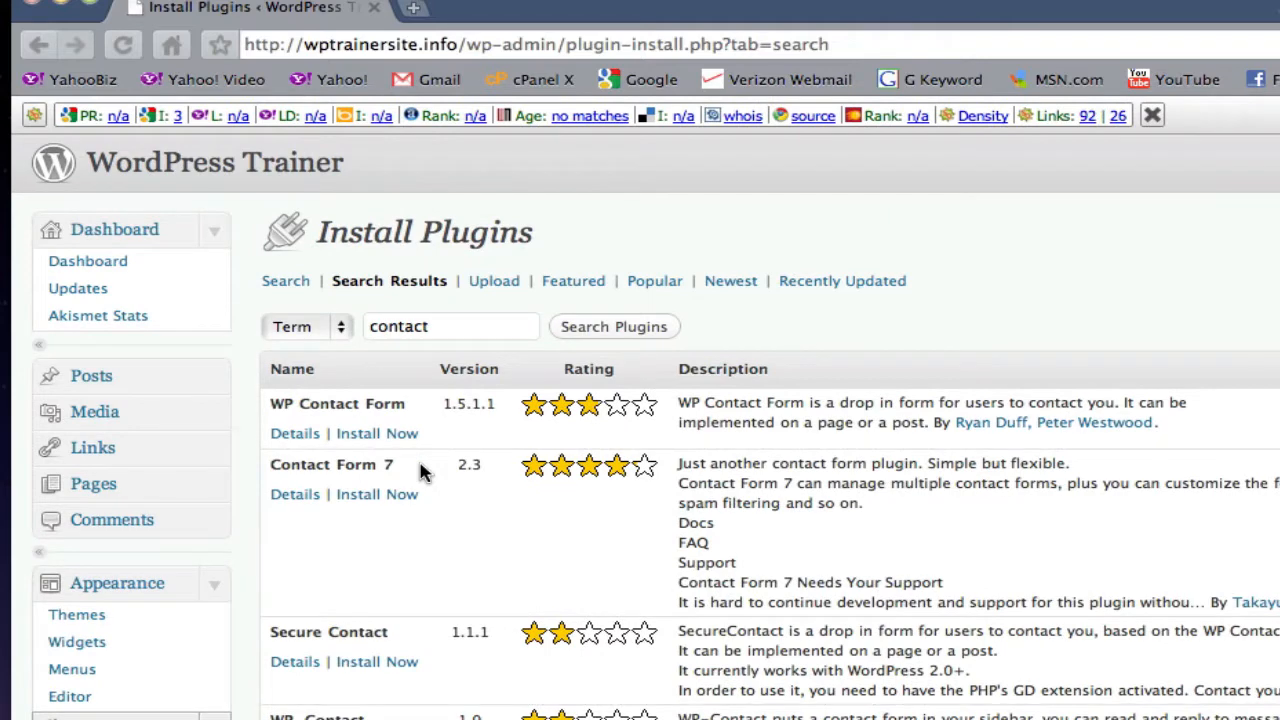
scroll(down, 3)
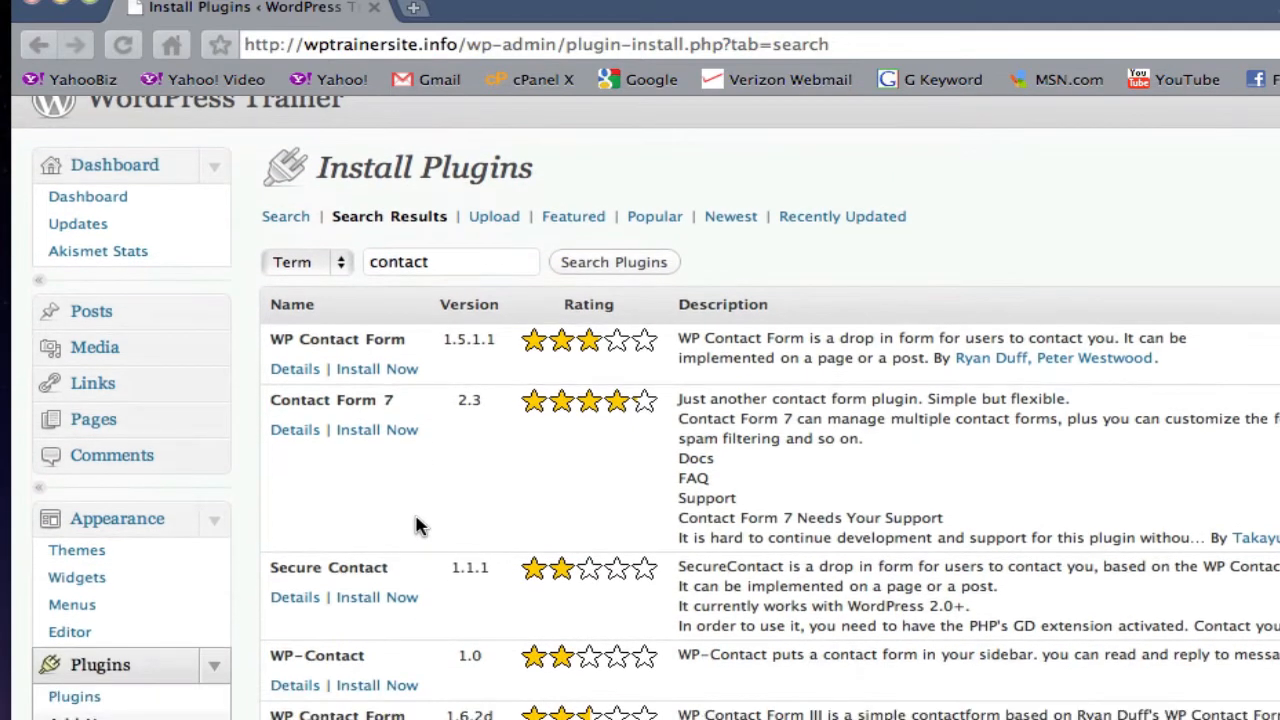
scroll(down, 3)
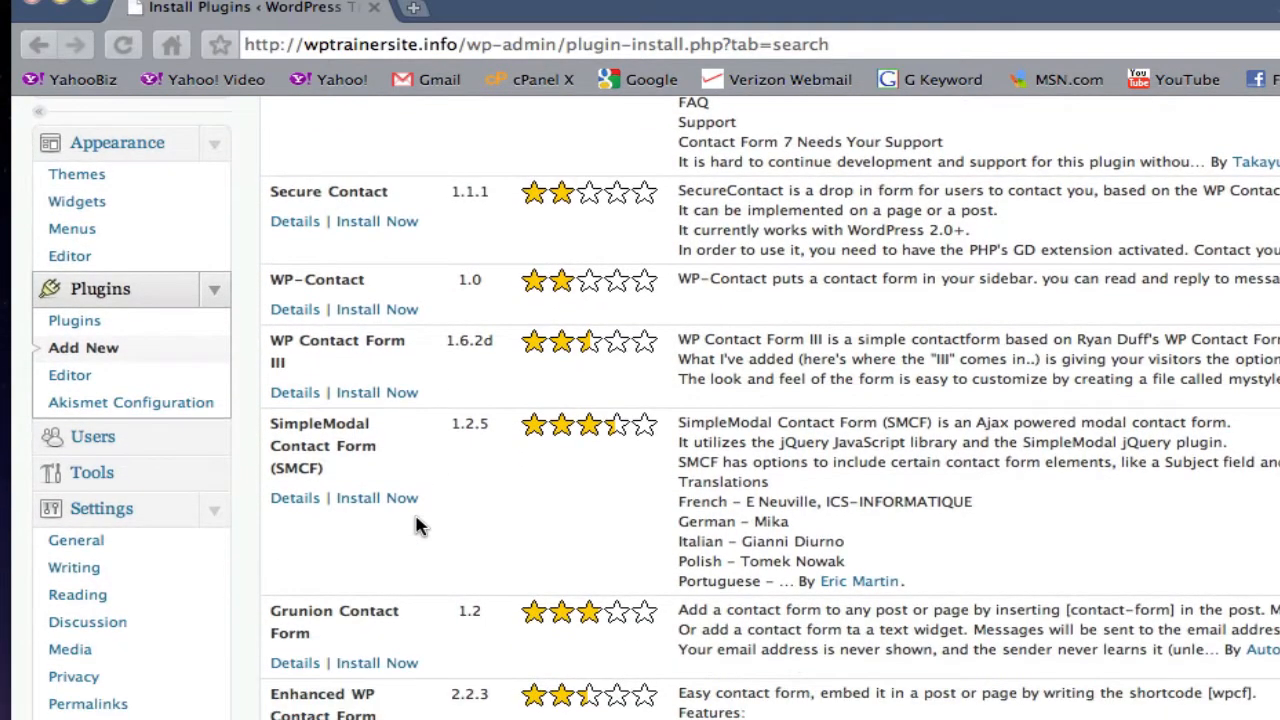
scroll(down, 3)
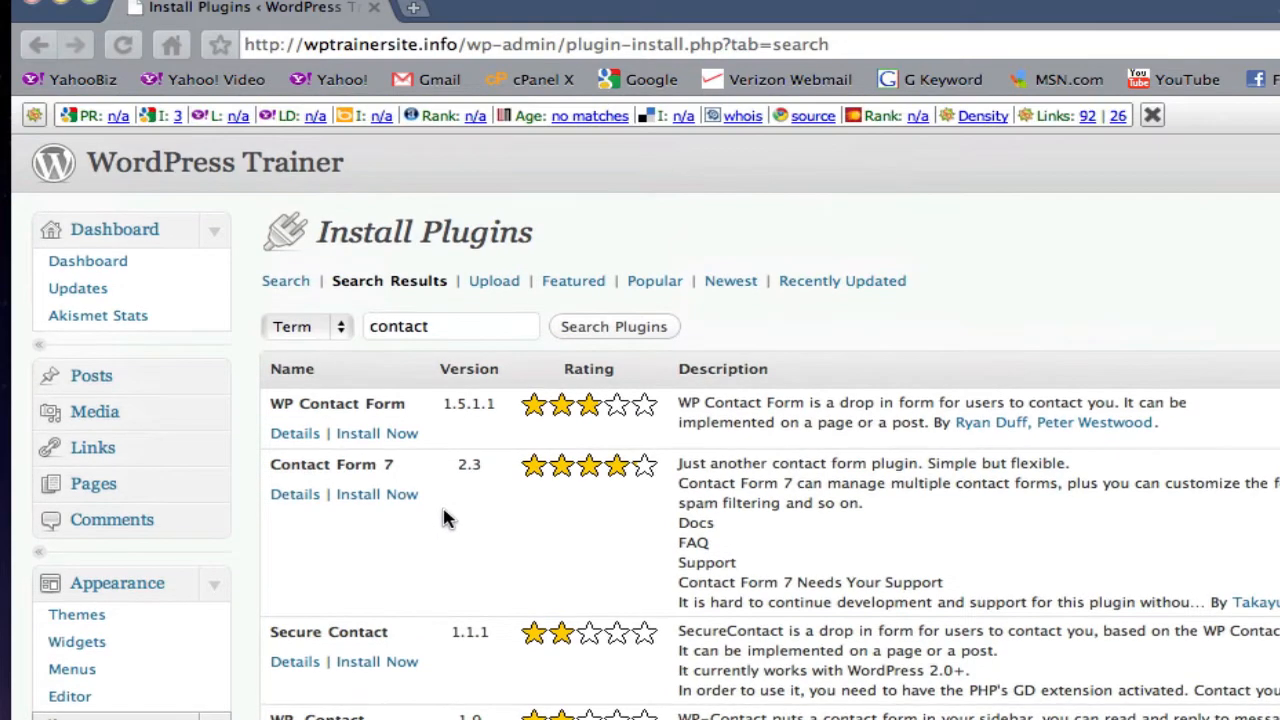
mouse_move(376, 494)
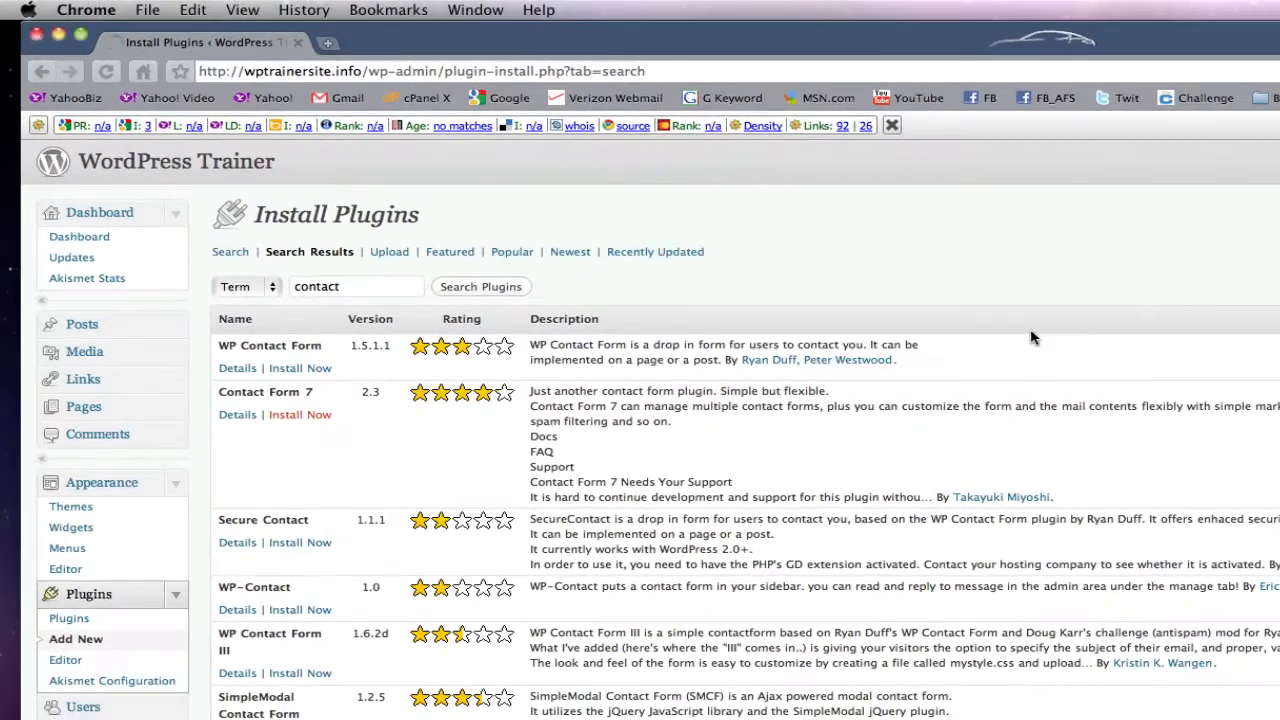
- Install Contact Form 7 from the results and activate it in the plugins list
click(300, 414)
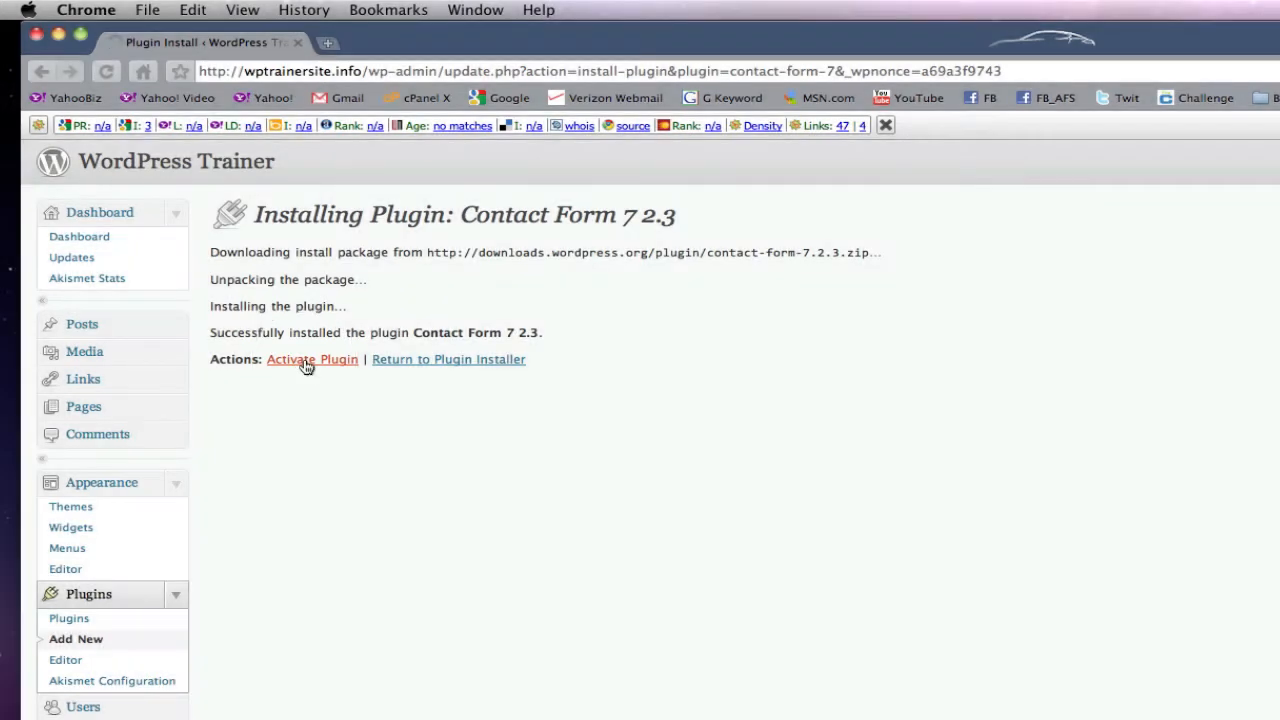
click(312, 360)
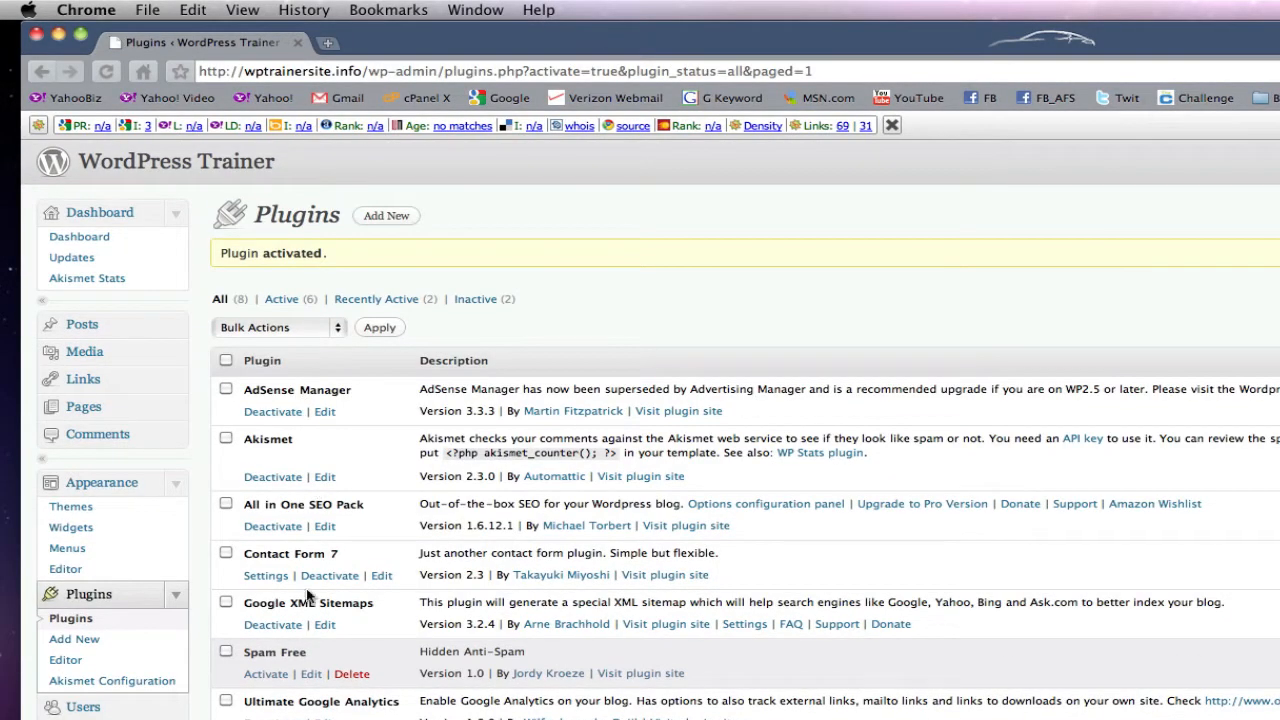
mouse_move(308, 700)
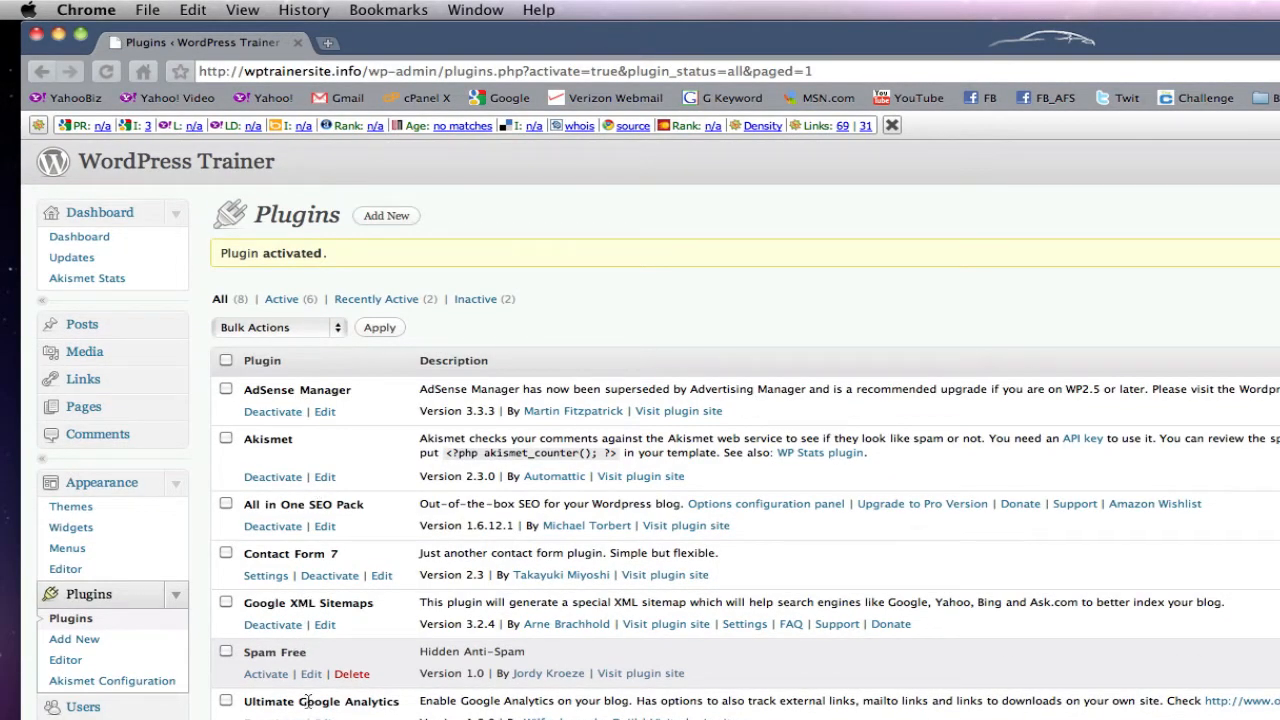
mouse_move(356, 556)
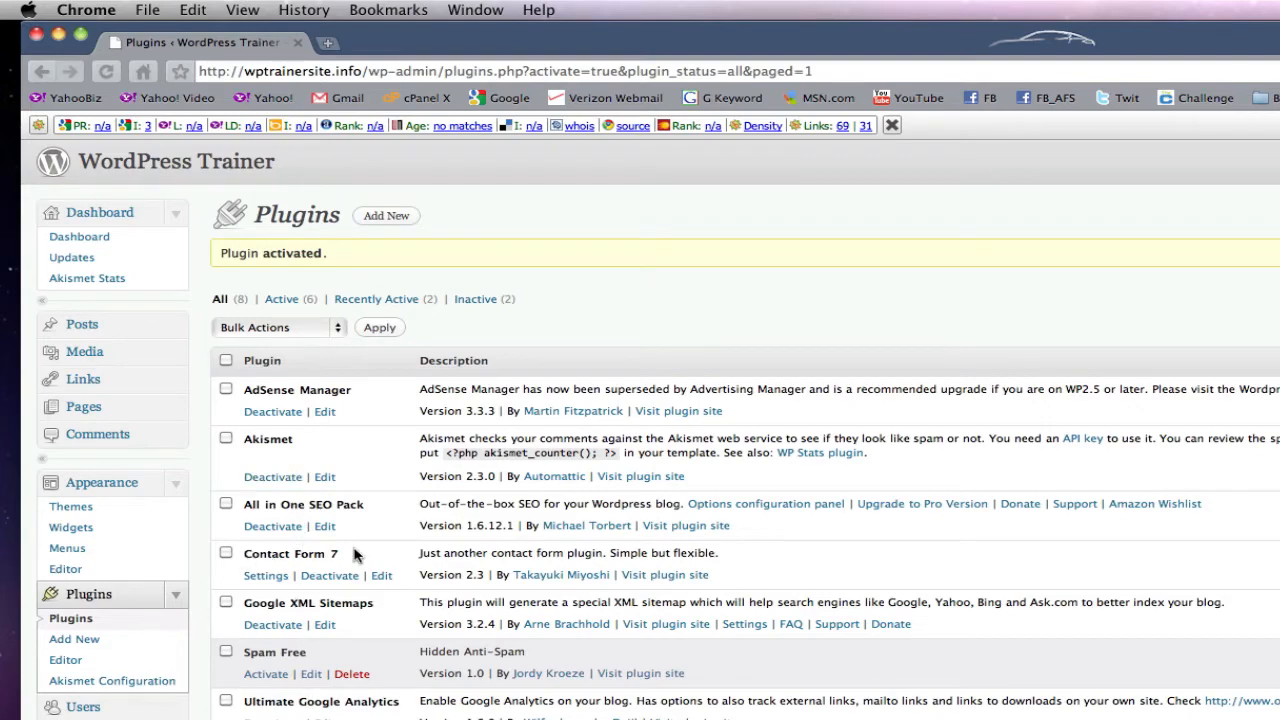
scroll(down, 3)
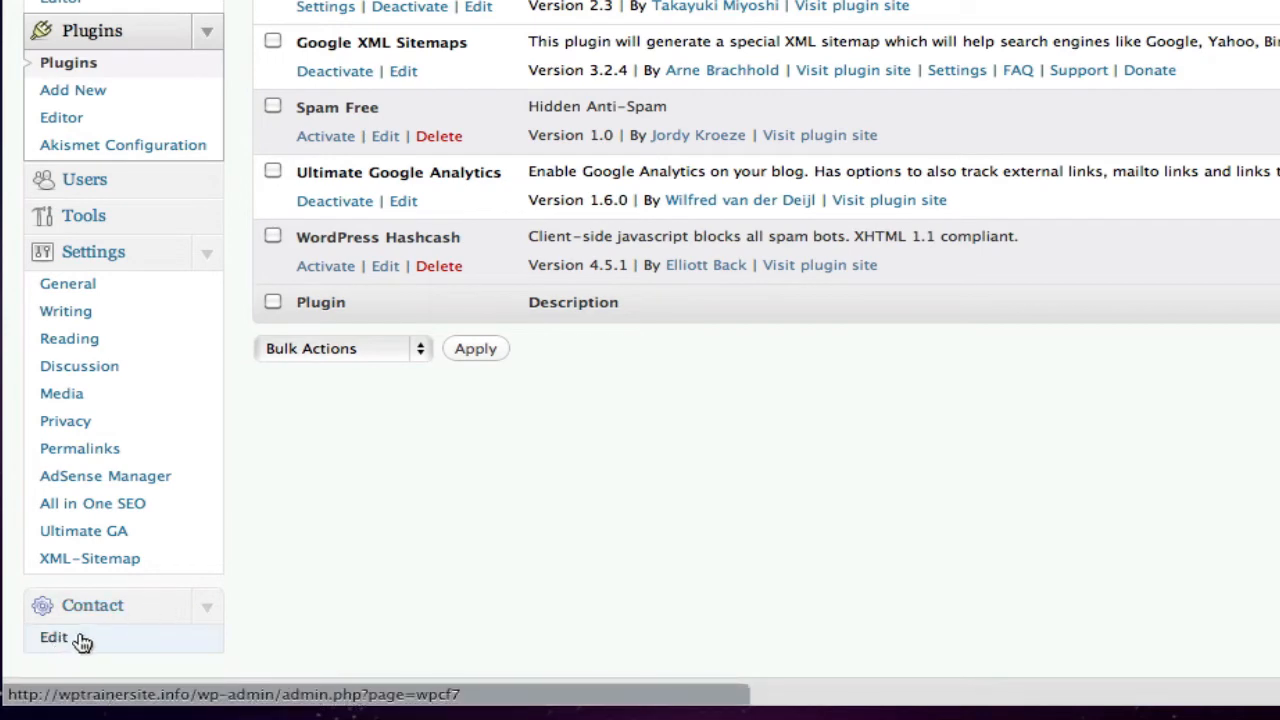
- Go to Contact > Edit to view Contact form 1 and its shortcode
scroll(down, 3)
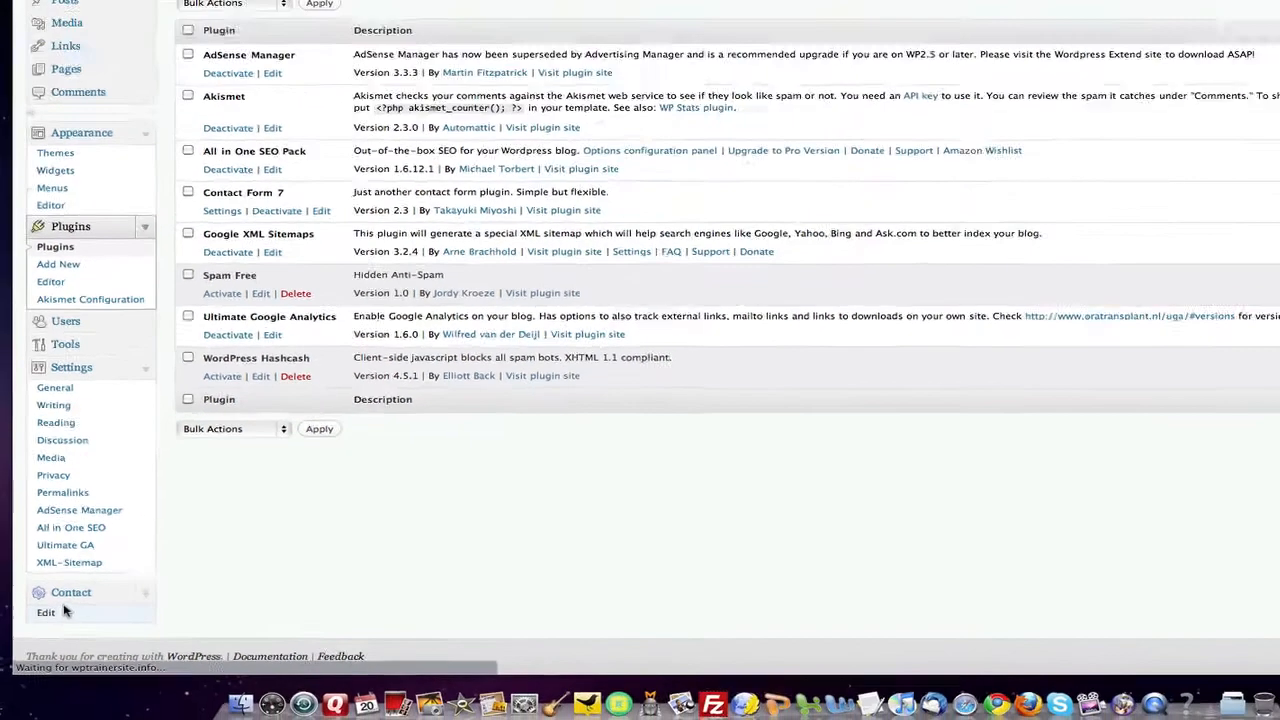
click(44, 612)
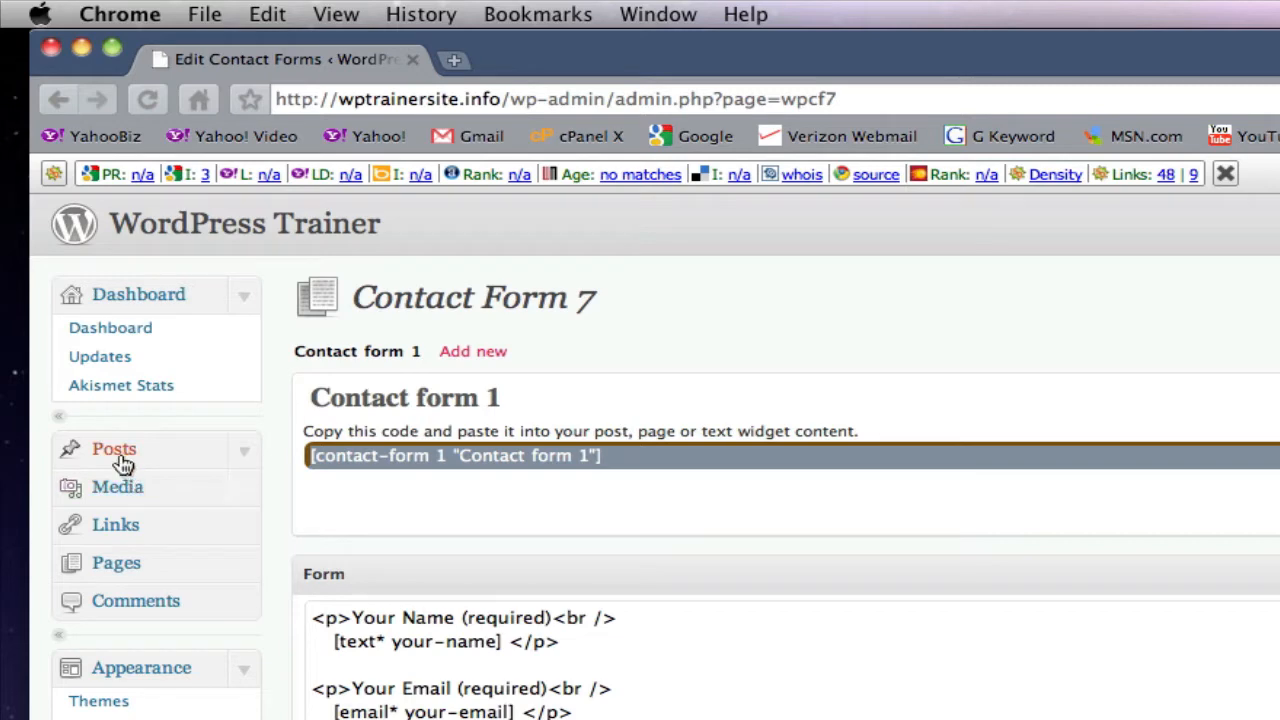
- Add a new page titled 'age tabs in Wordpress' under Pages and save it as a draft
click(116, 562)
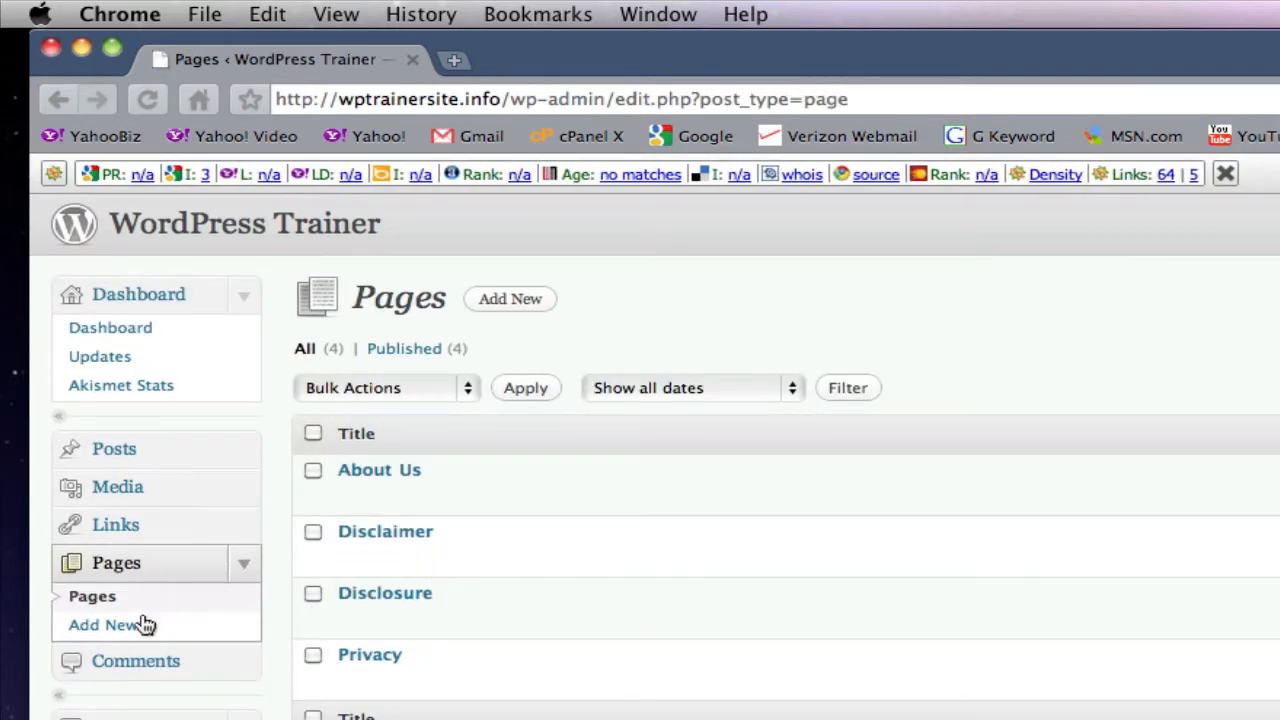
click(104, 624)
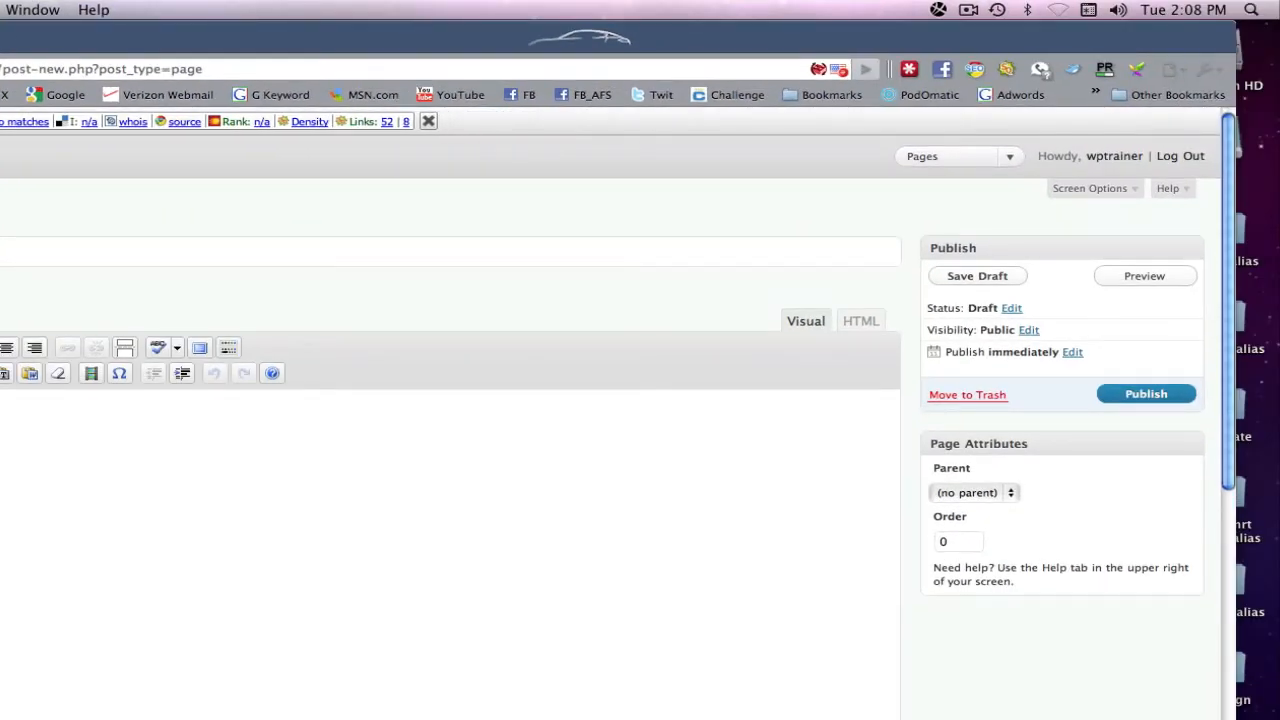
text(age tabs in Wordpress)
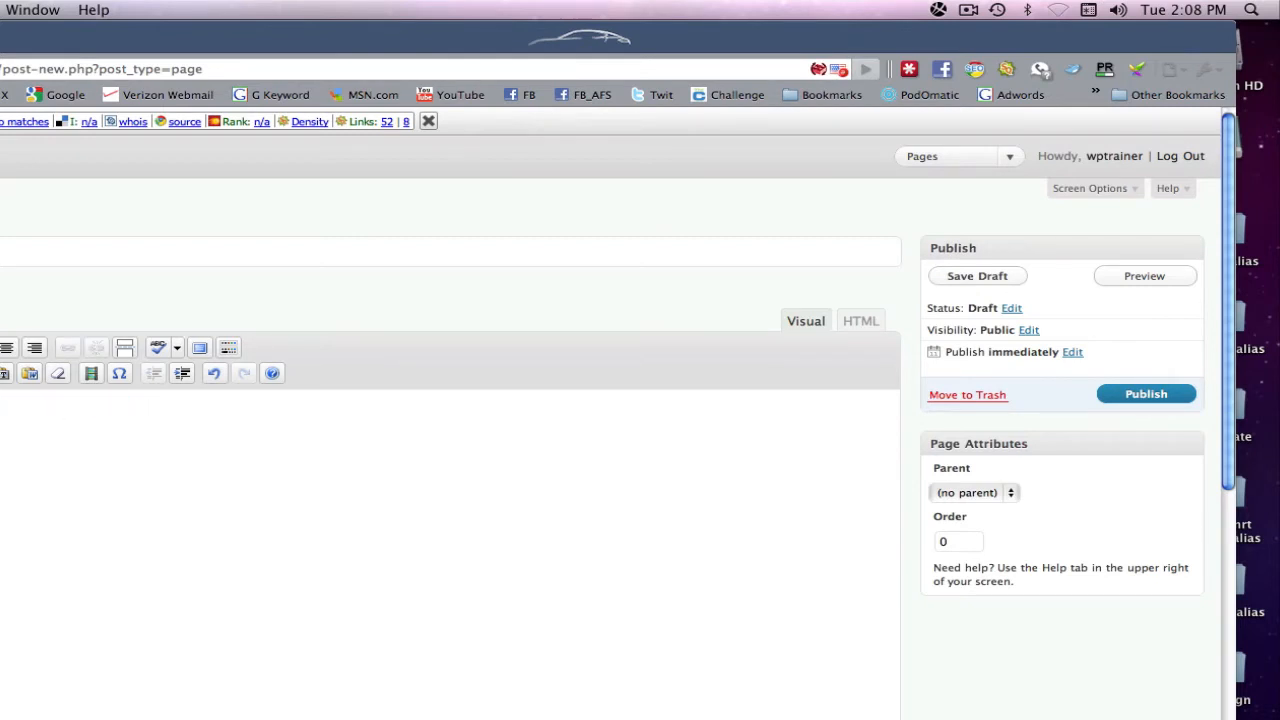
scroll(down, 3)
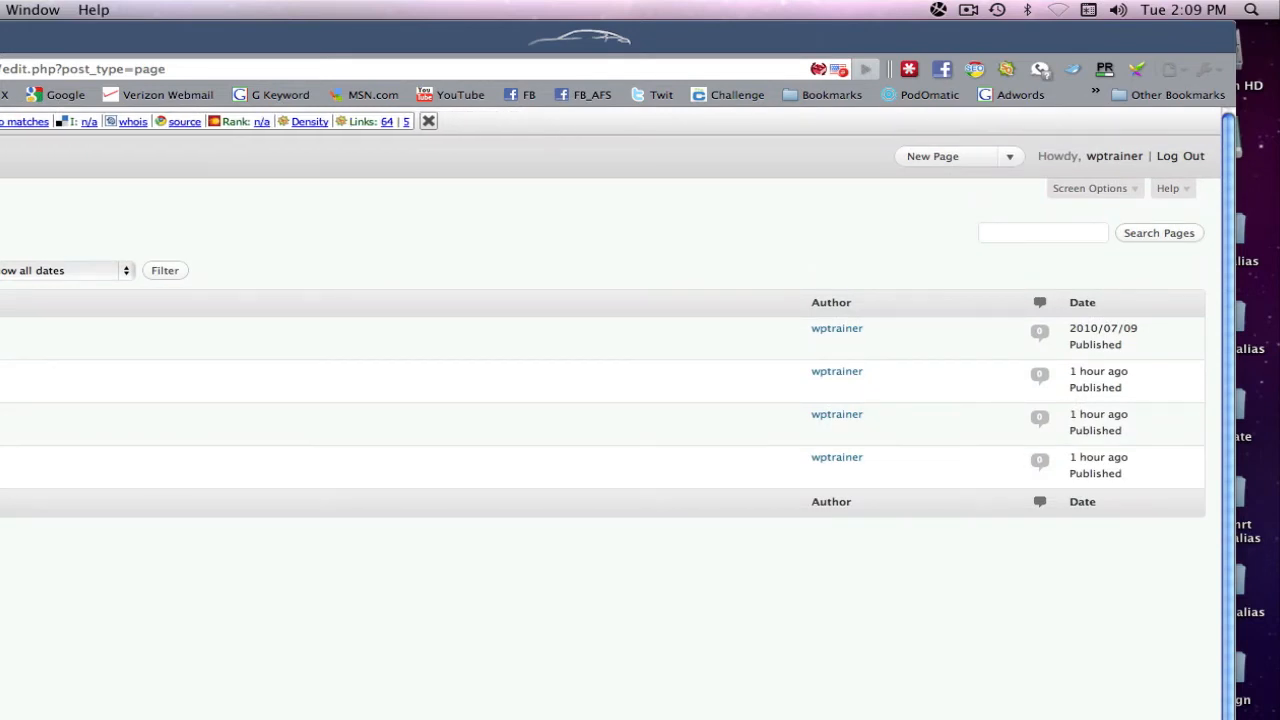
click(932, 156)
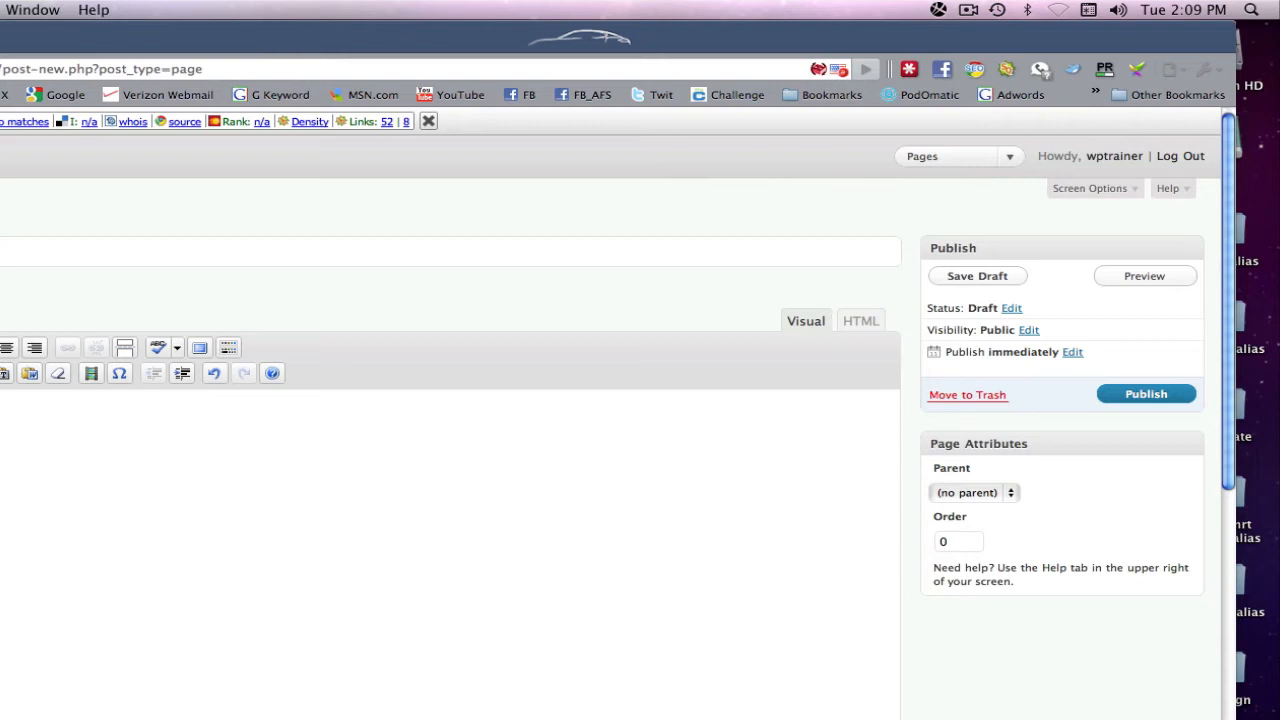
mouse_move(856, 424)
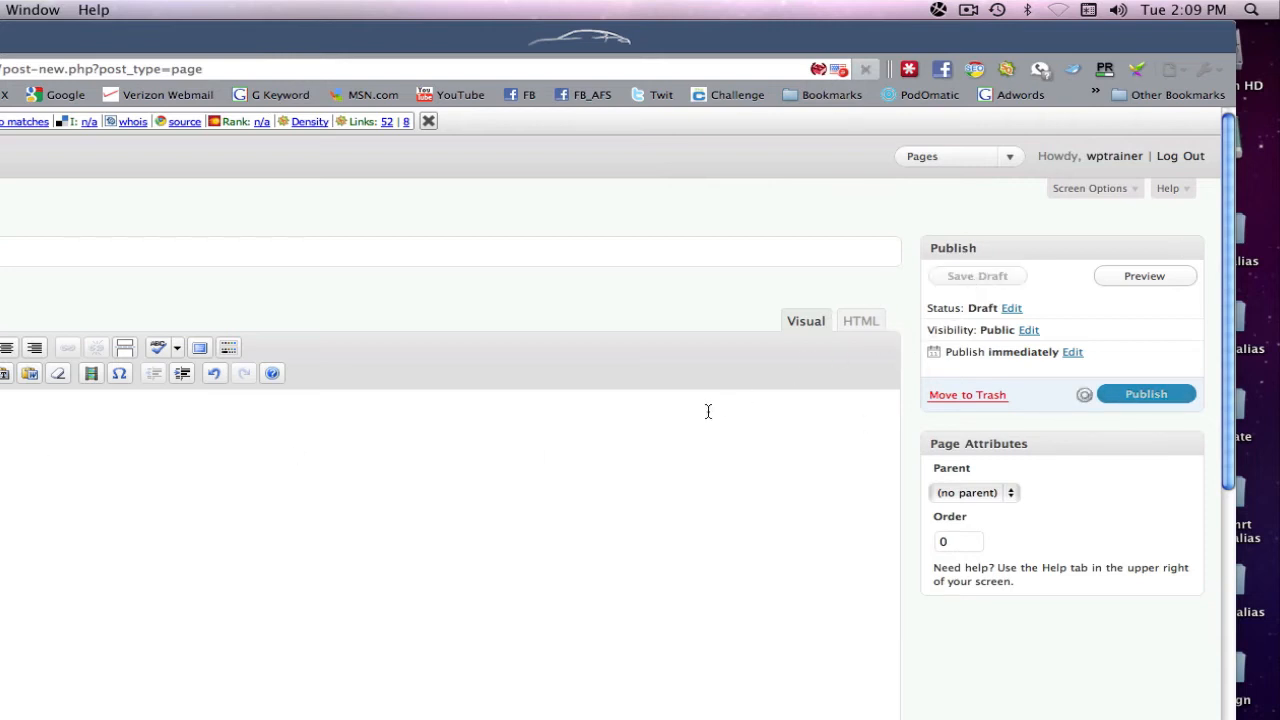
- Preview the Contact Us draft to see the form's name, email, subject and message fields
click(976, 276)
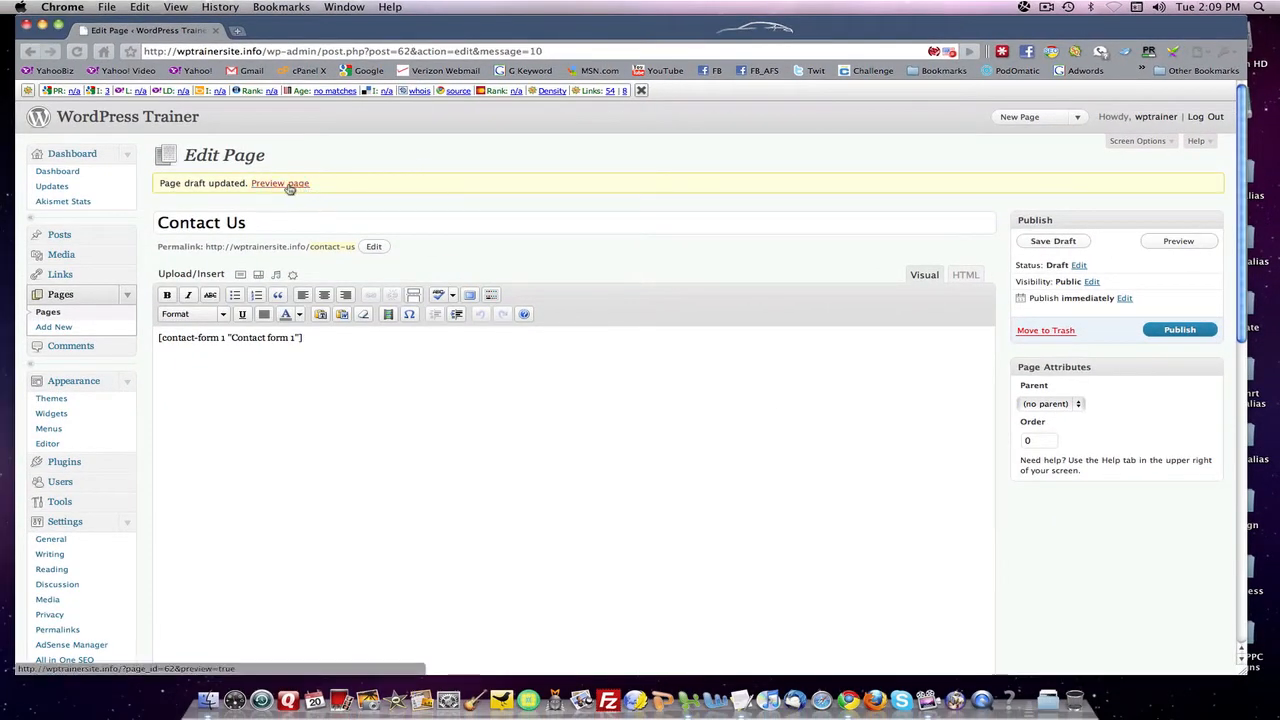
click(280, 184)
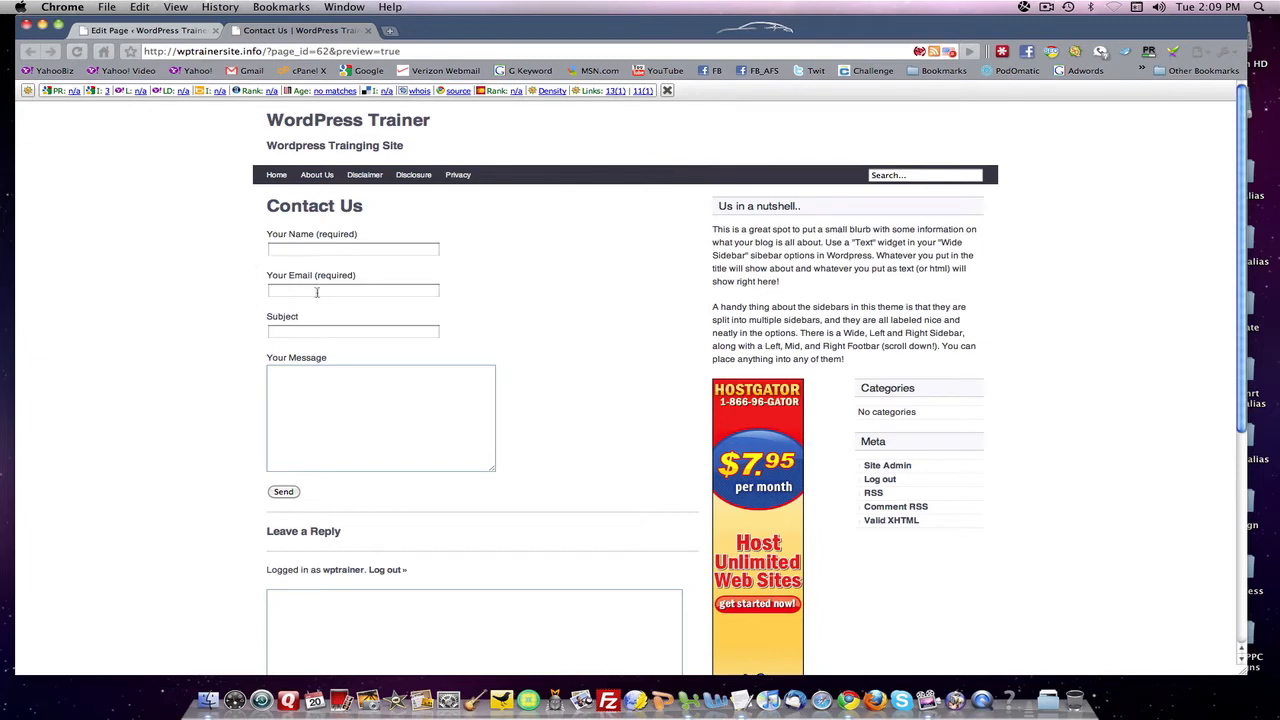
scroll(down, 3)
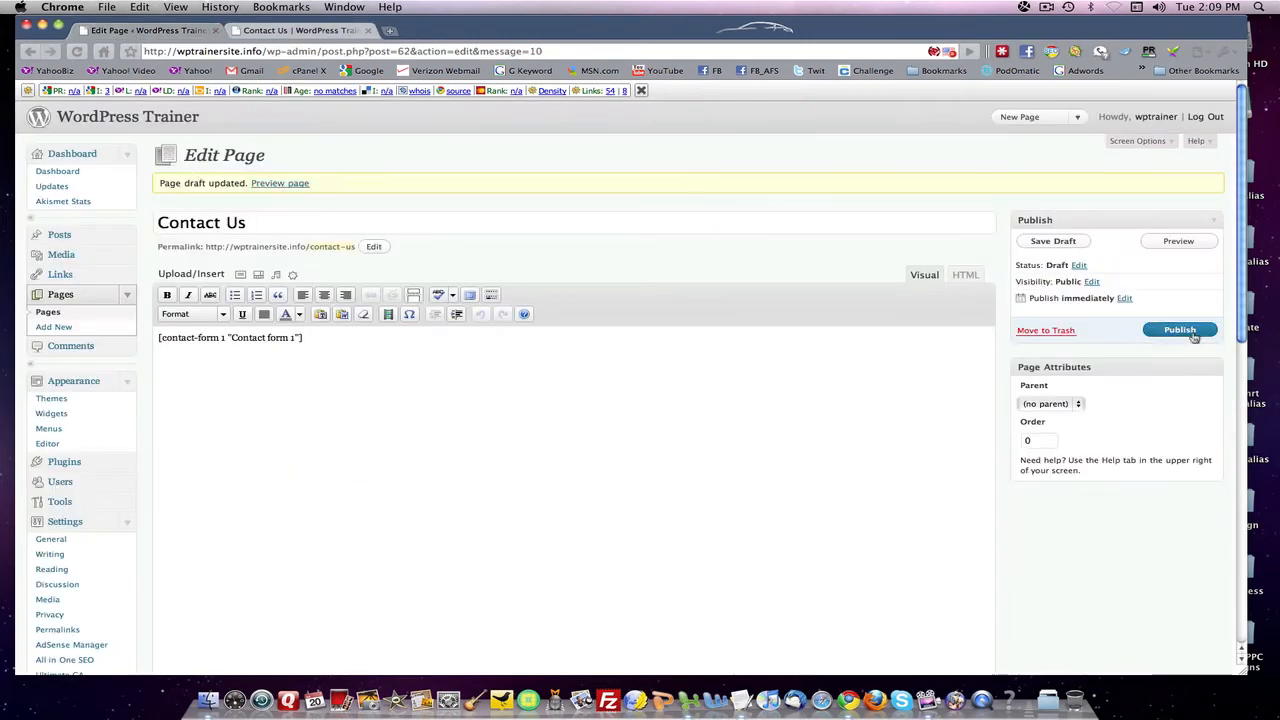
- Publish the Contact Us page and view it from the live site's navigation bar
click(1180, 330)
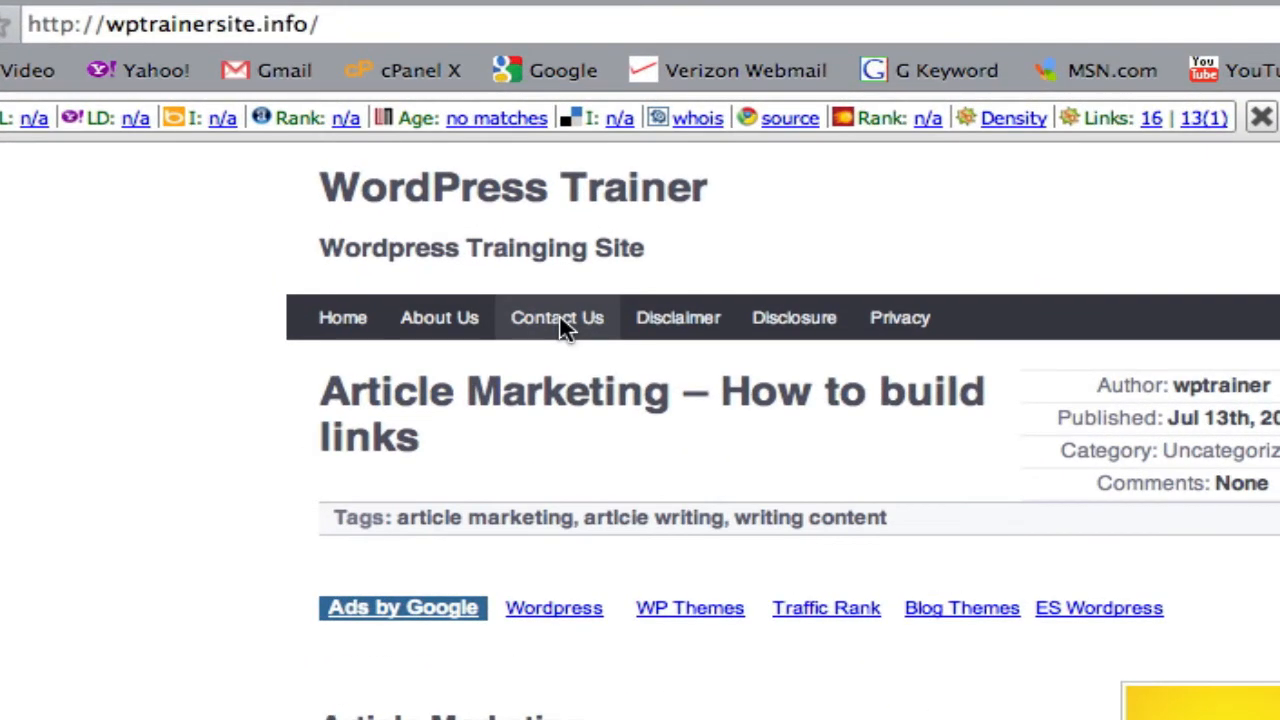
click(556, 316)
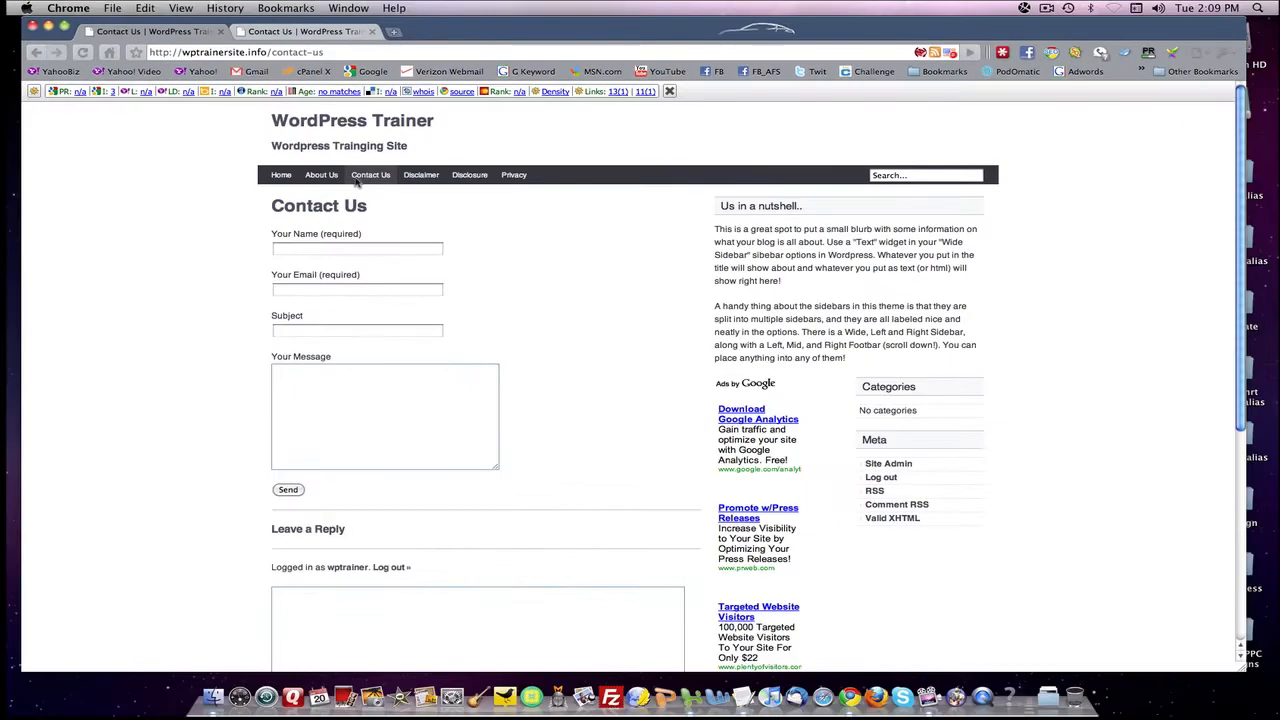
click(280, 176)
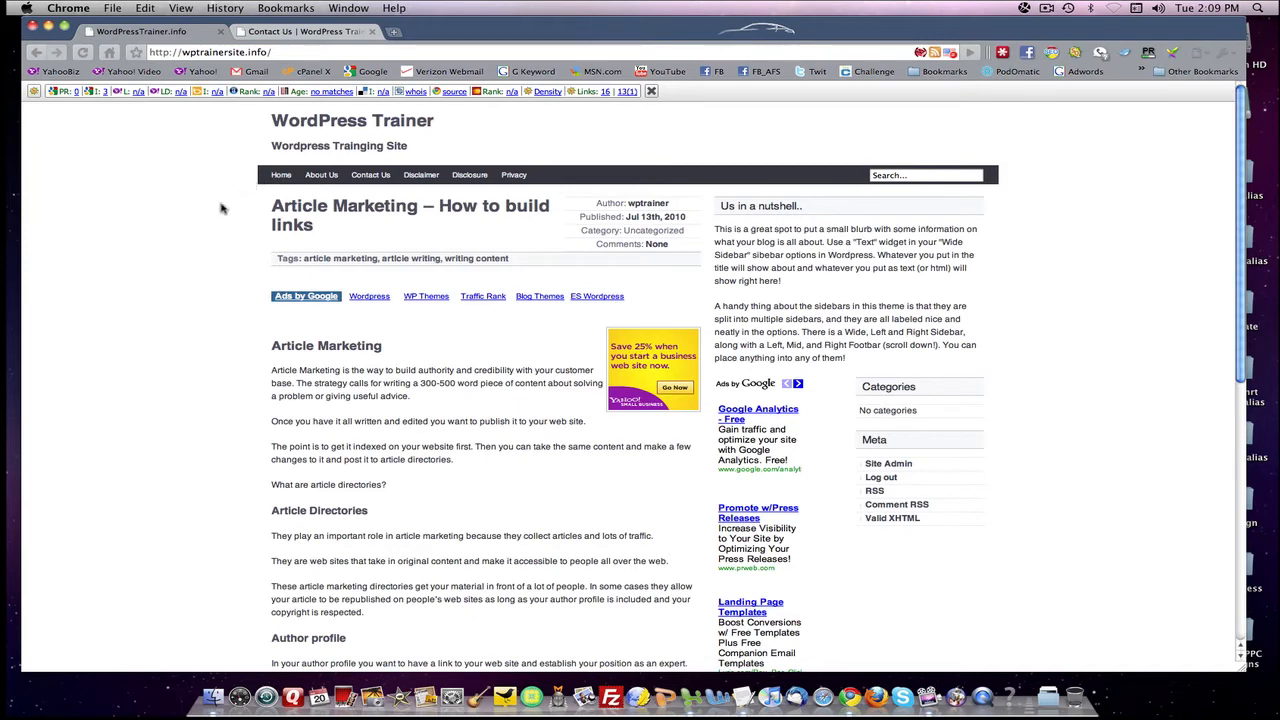
mouse_move(104, 110)
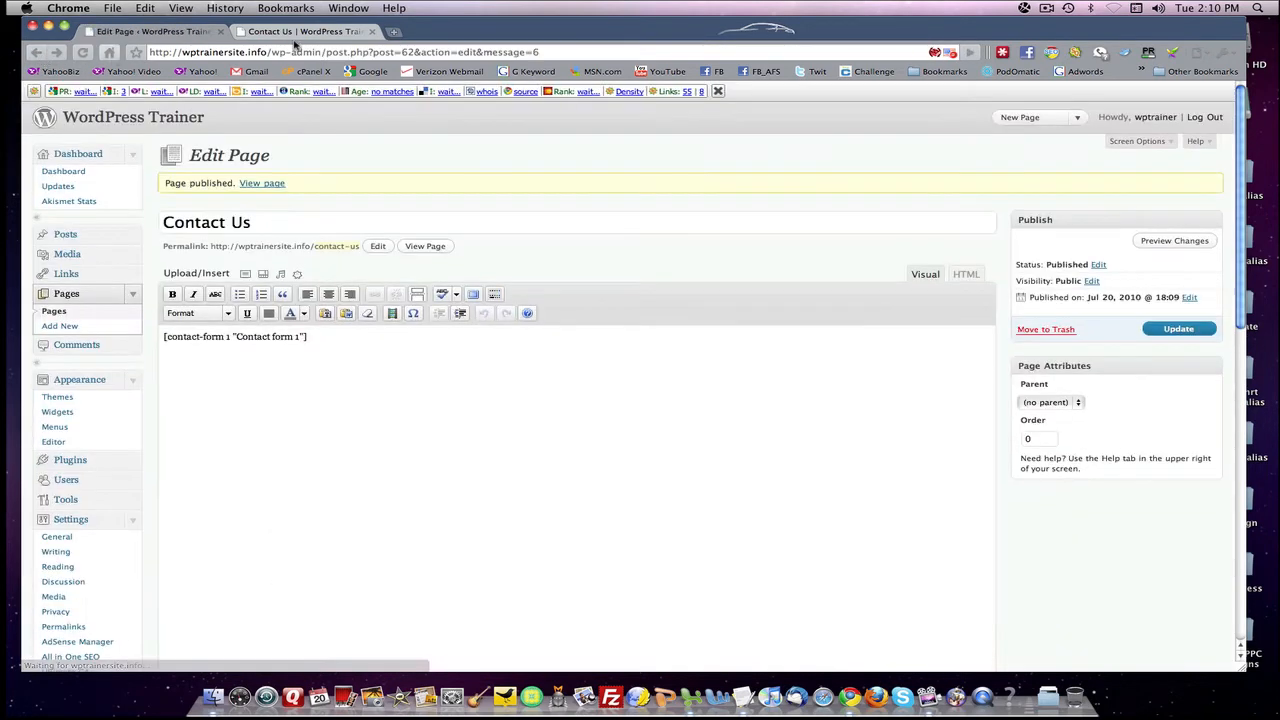
- Search Plugins > Add New for 'contact' again, then reopen the Contact form 1 editor
scroll(down, 3)
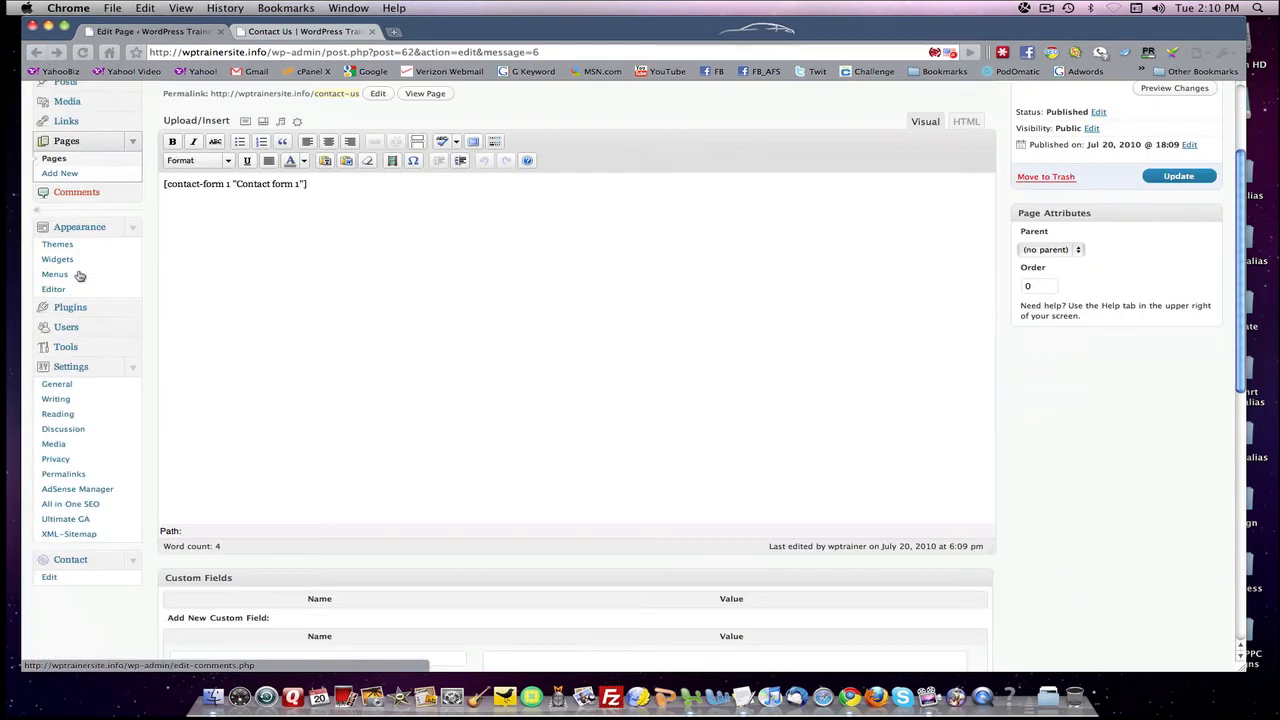
scroll(down, 3)
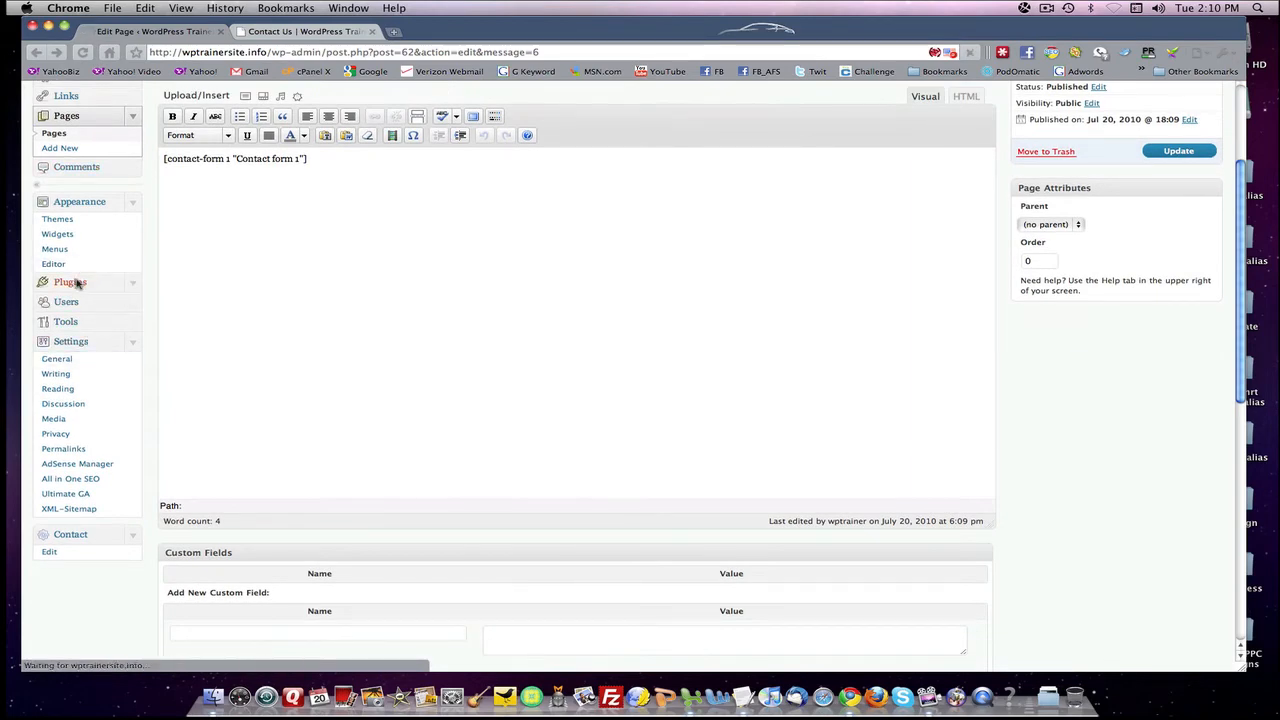
click(70, 280)
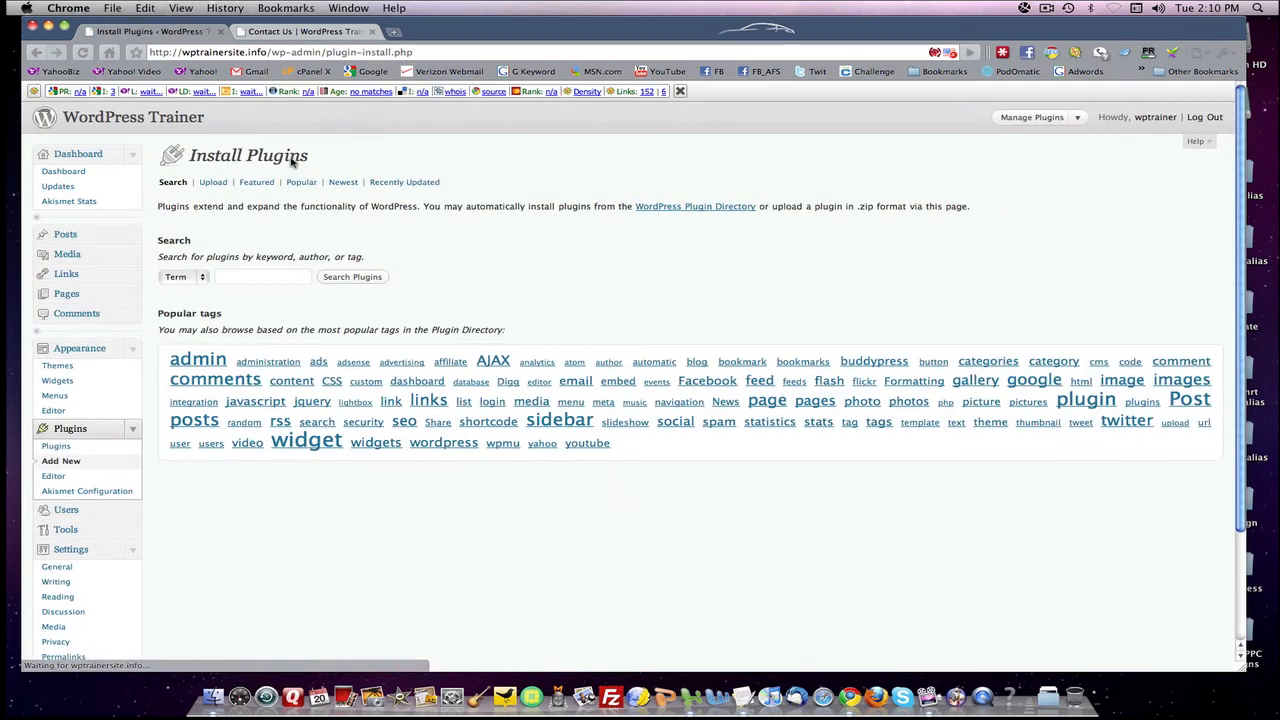
click(264, 276)
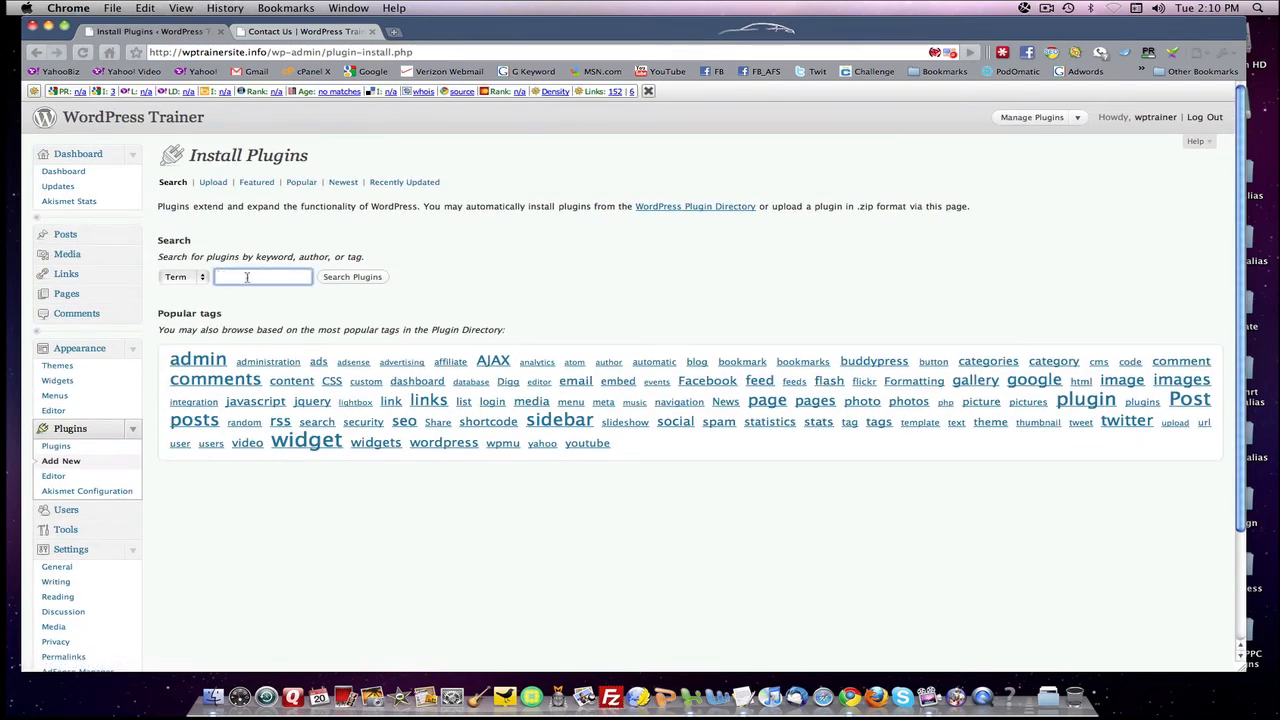
text(contact)
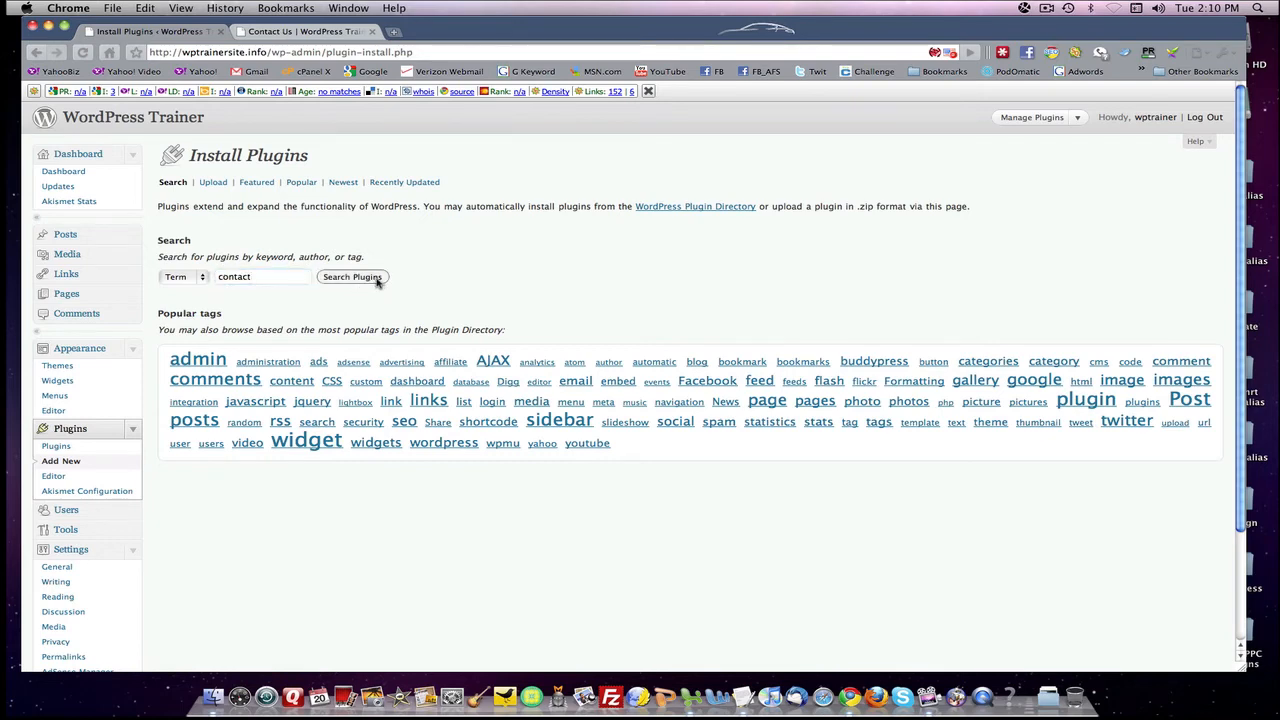
click(352, 276)
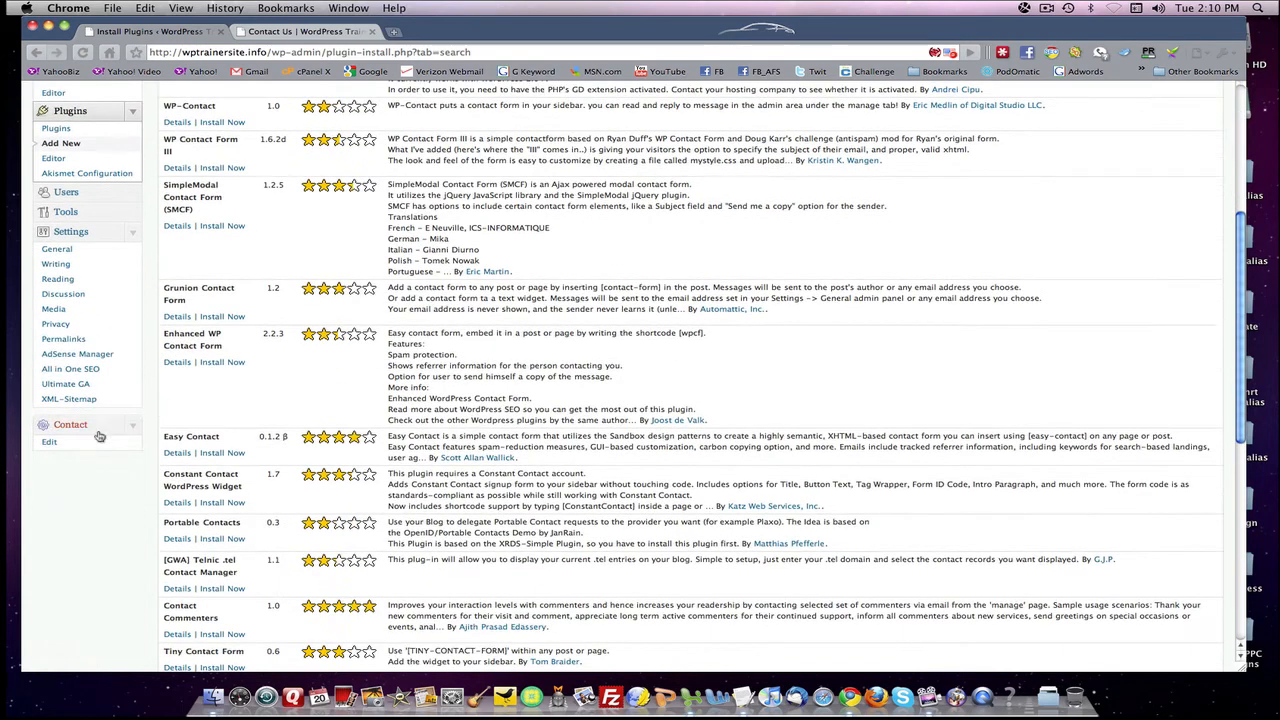
click(48, 442)
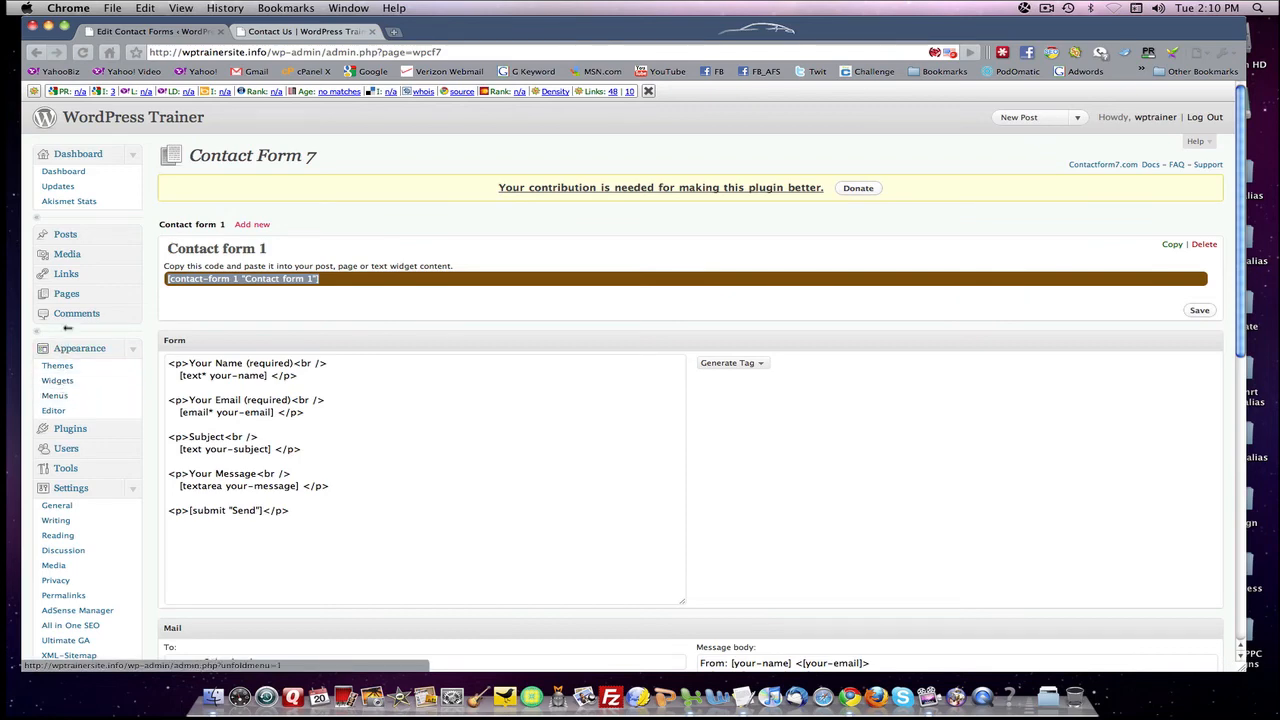
- Edit the Contact Us page to check its shortcode, then return to the Dashboard
click(66, 292)
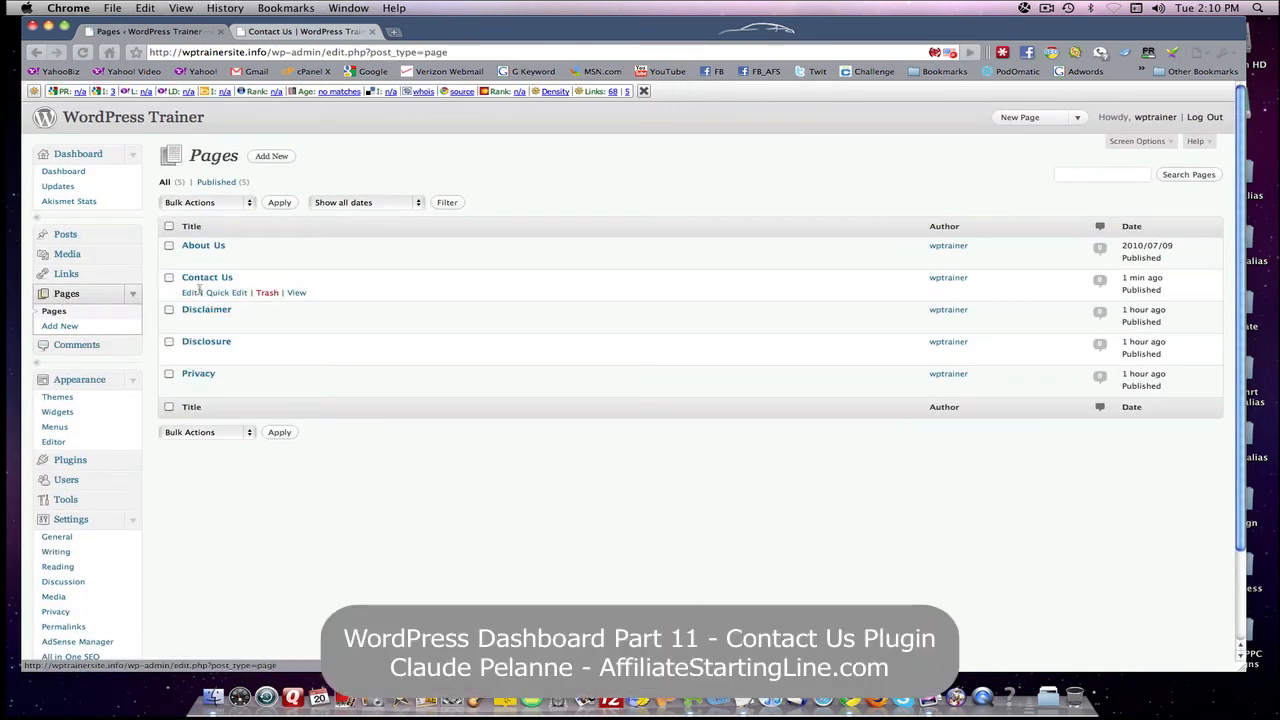
click(190, 292)
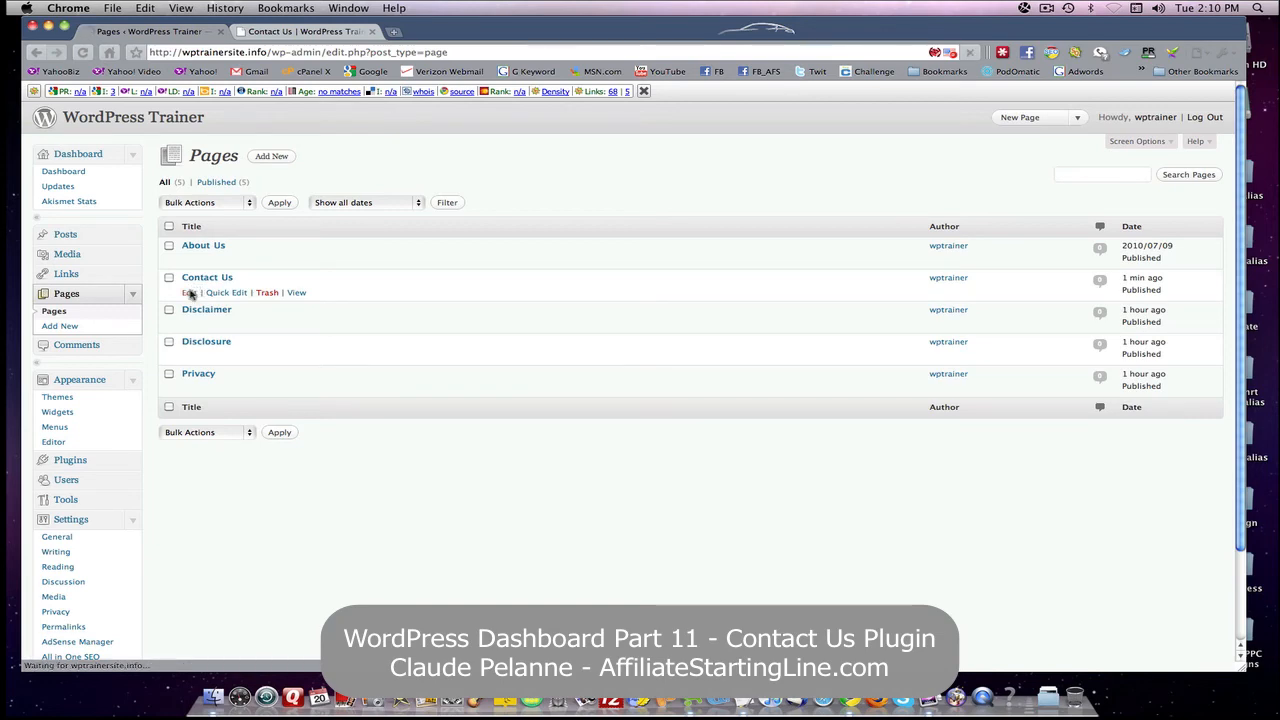
click(188, 292)
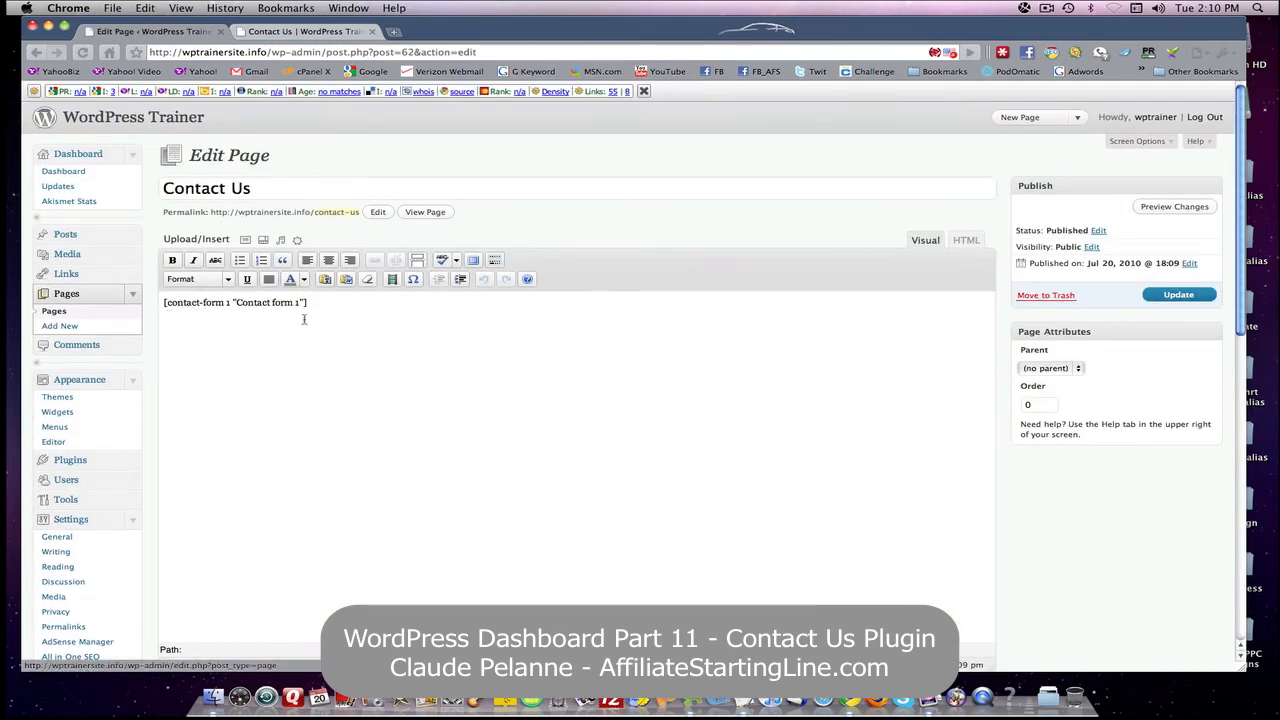
mouse_move(164, 338)
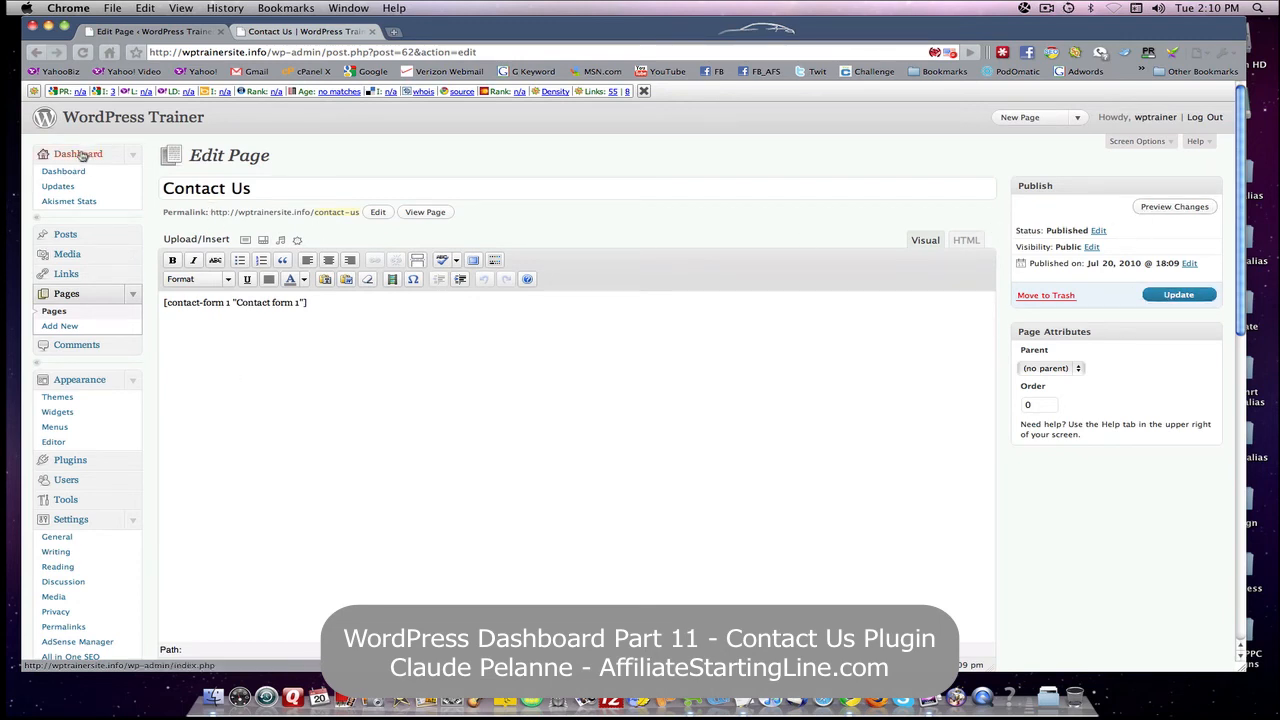
click(76, 152)
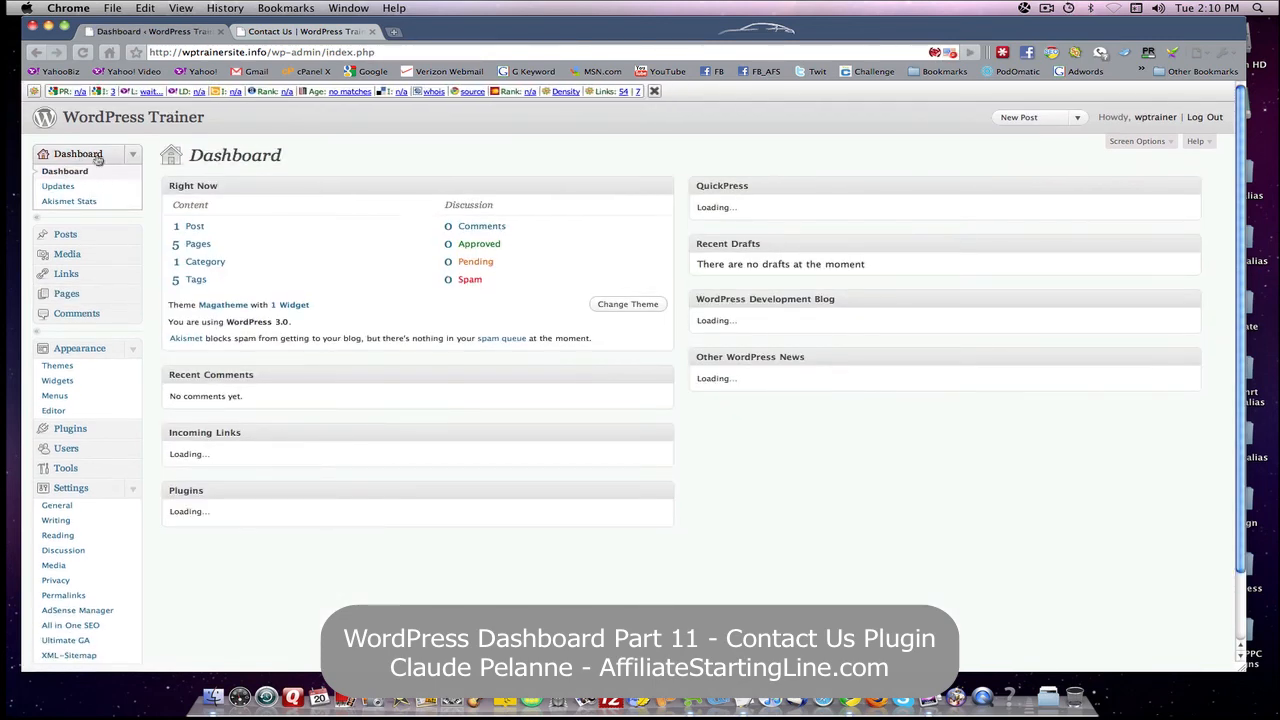